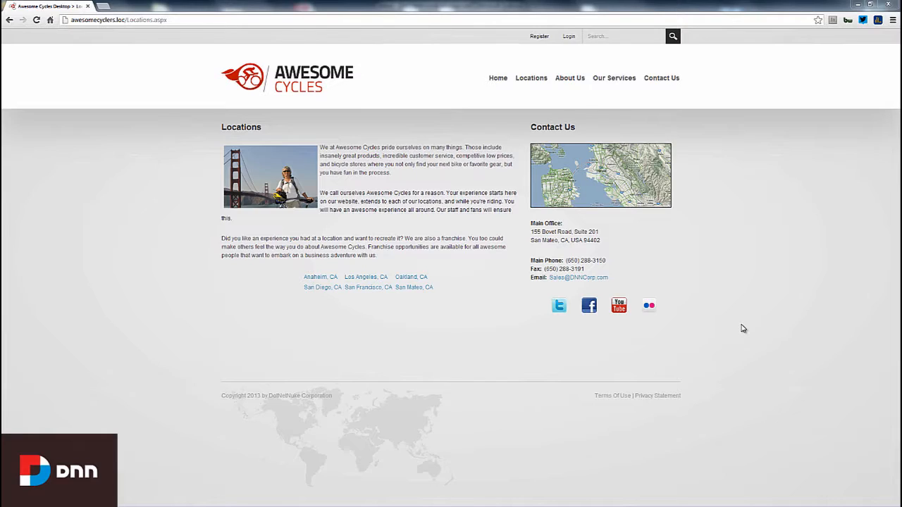
{"action": "mouse_move", "coordinate": [581, 49]}
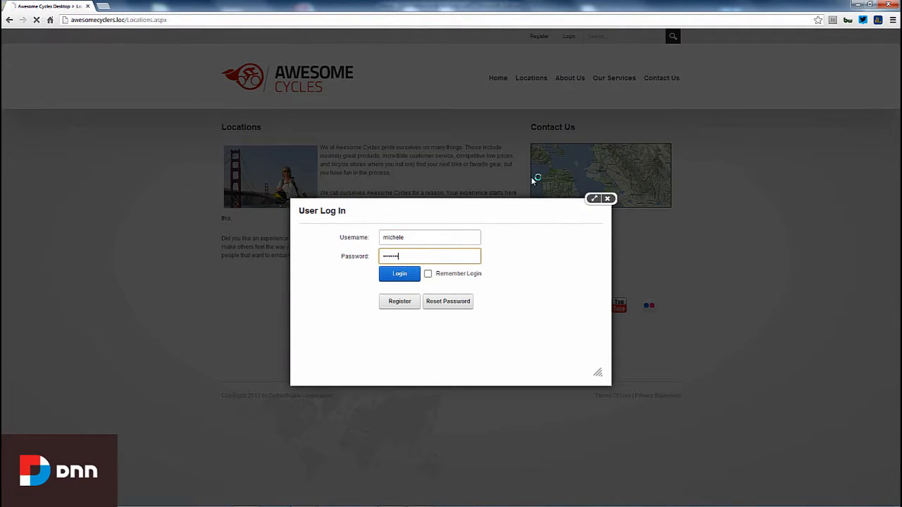
- Submit the login credentials to sign into the Awesome Cycles site
{"action": "left_click", "coordinate": [399, 273]}
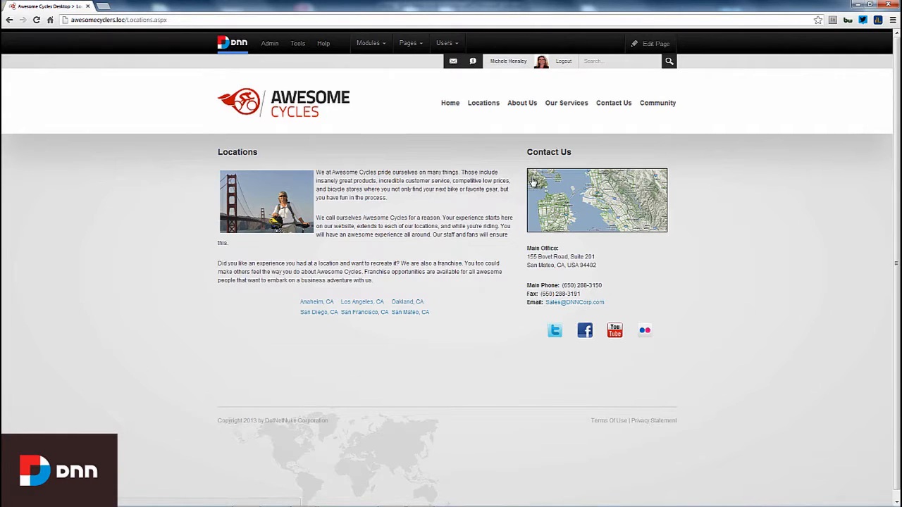
{"action": "mouse_move", "coordinate": [740, 177]}
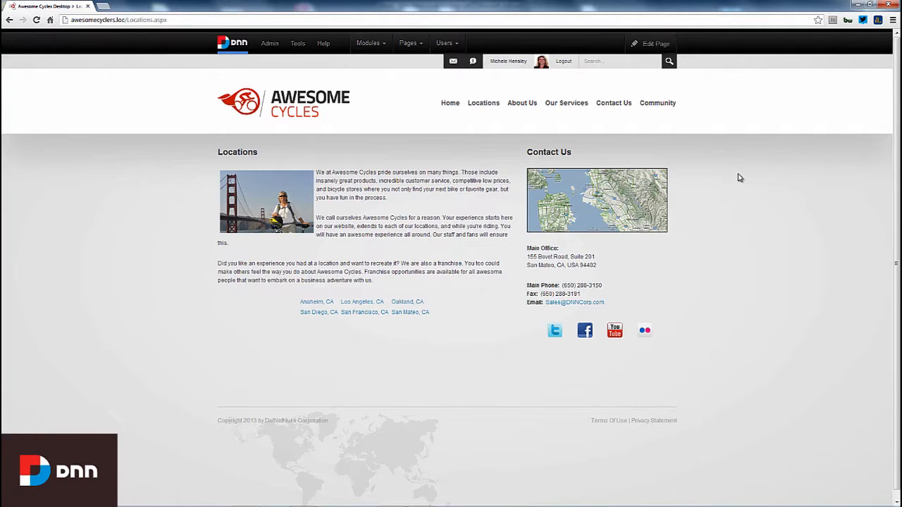
{"action": "mouse_move", "coordinate": [482, 103]}
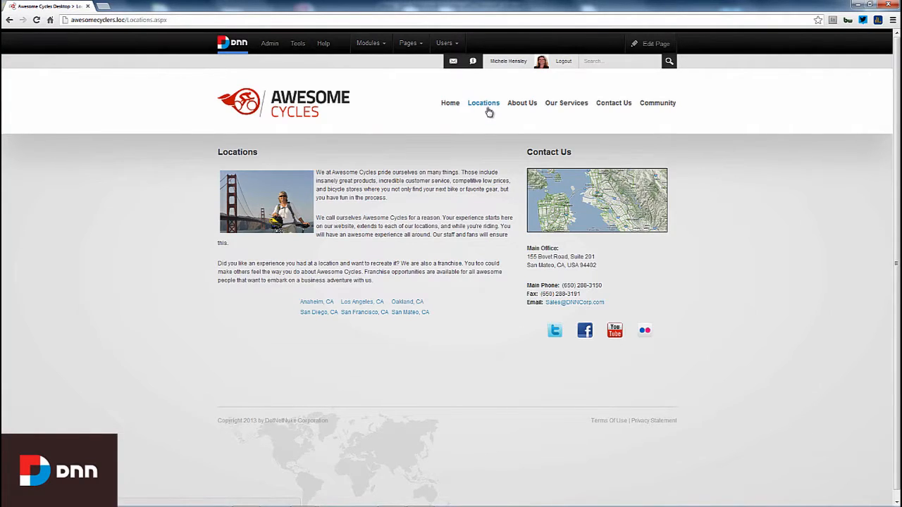
{"action": "mouse_move", "coordinate": [654, 43]}
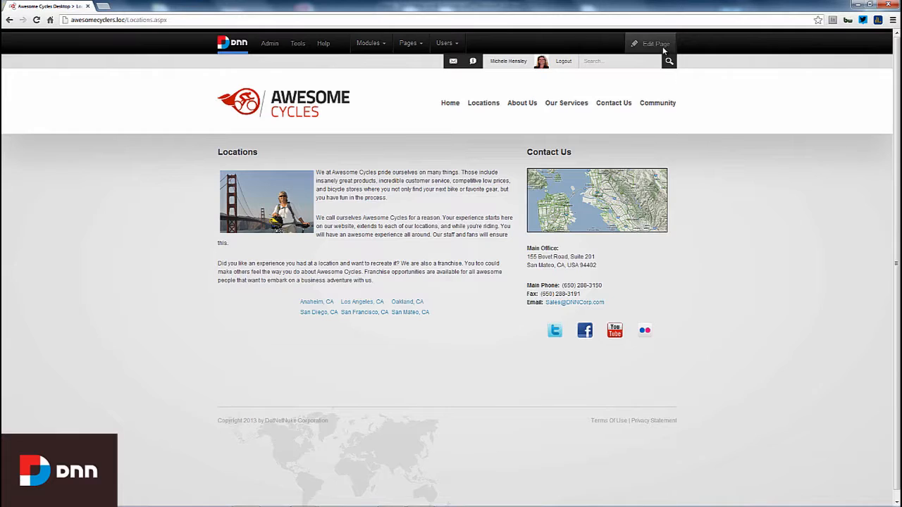
- Review the Locations page permissions grid, briefly toggling and restoring All Users View
{"action": "left_click", "coordinate": [655, 44]}
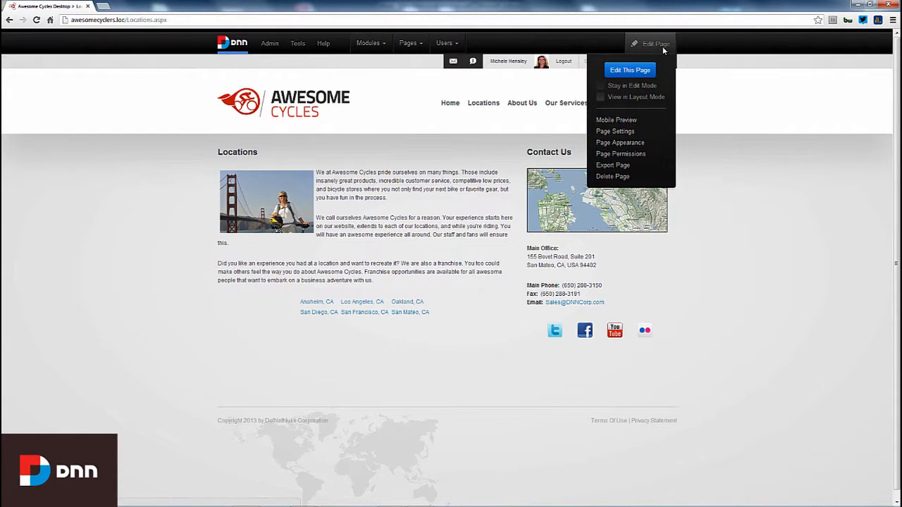
{"action": "mouse_move", "coordinate": [614, 131]}
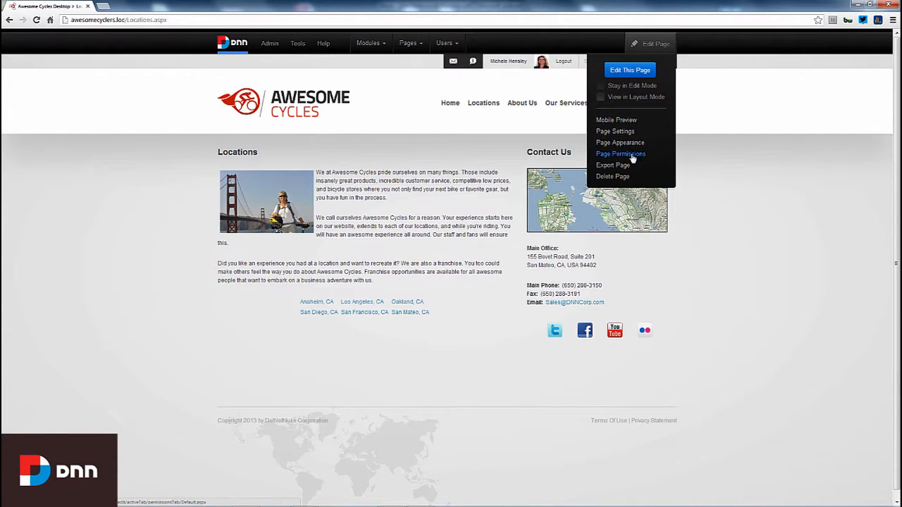
{"action": "left_click", "coordinate": [620, 154]}
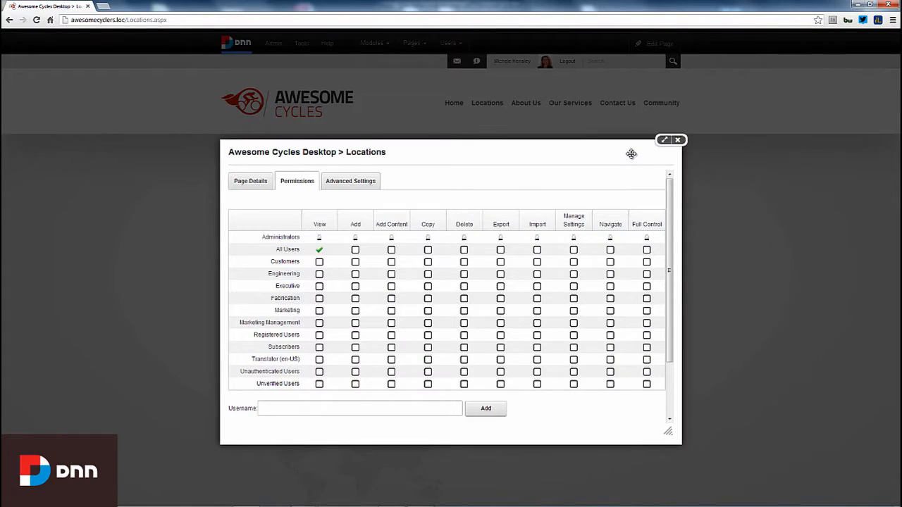
{"action": "mouse_move", "coordinate": [364, 194]}
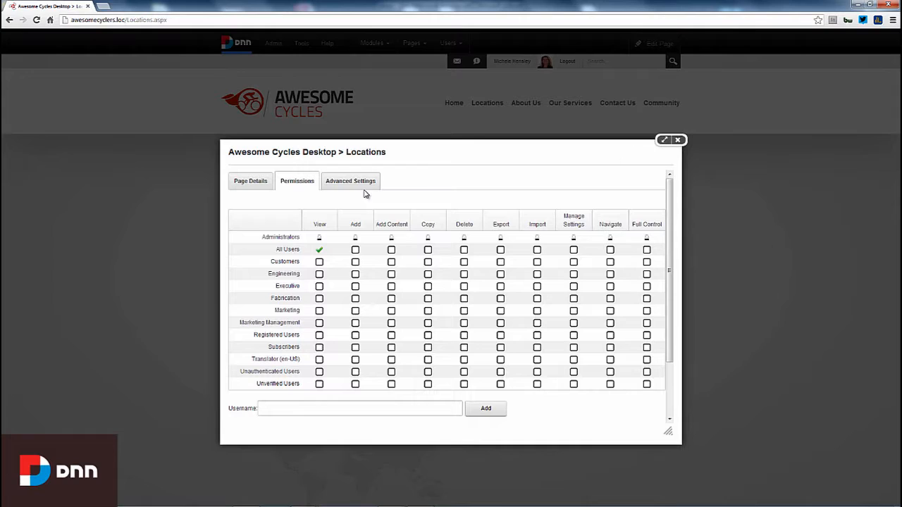
{"action": "mouse_move", "coordinate": [304, 188]}
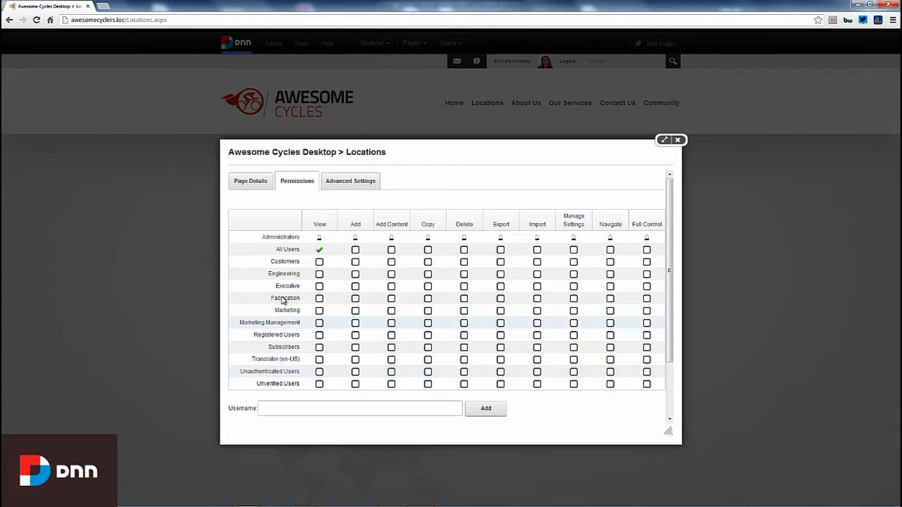
{"action": "mouse_move", "coordinate": [282, 335]}
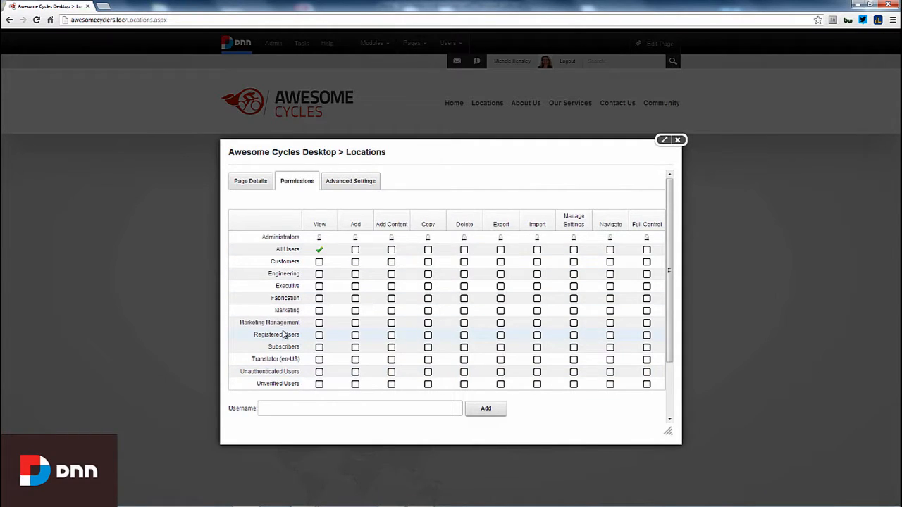
{"action": "mouse_move", "coordinate": [279, 374]}
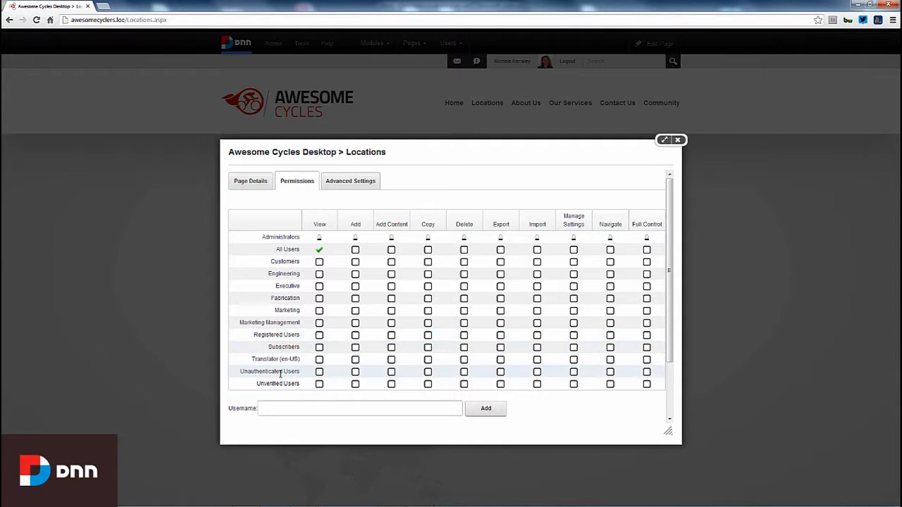
{"action": "mouse_move", "coordinate": [273, 347]}
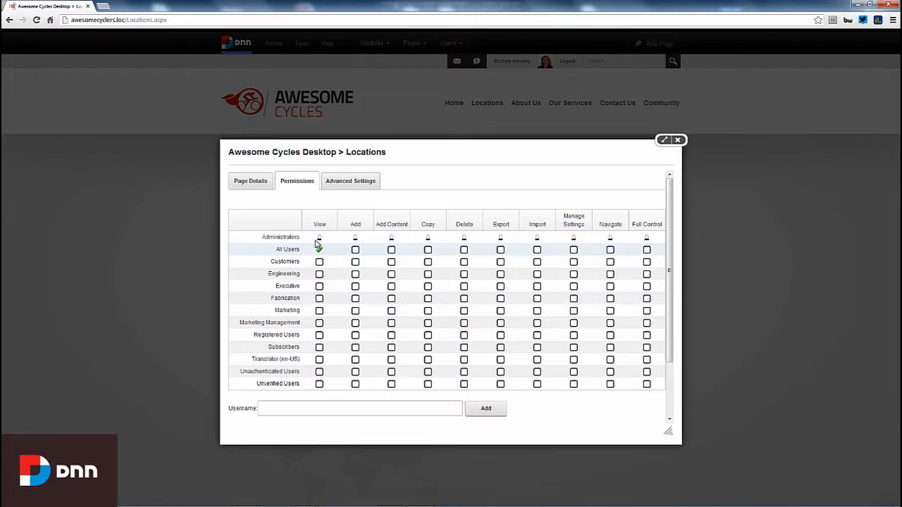
{"action": "left_click", "coordinate": [319, 250]}
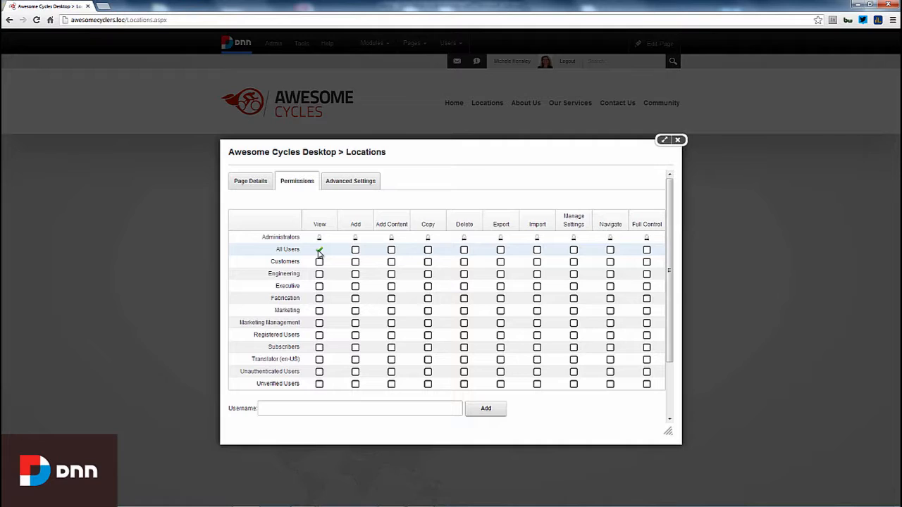
{"action": "left_click", "coordinate": [318, 249]}
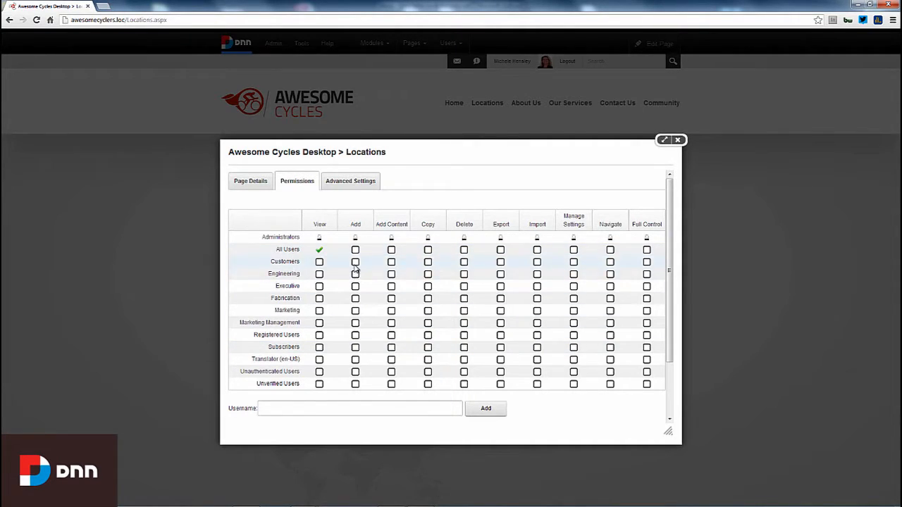
{"action": "mouse_move", "coordinate": [441, 286]}
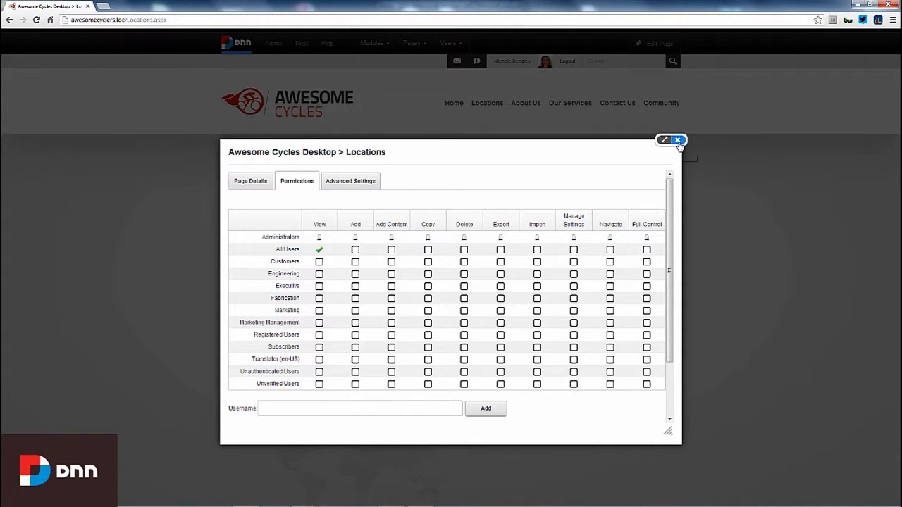
- Discard the permissions popup, switch the Locations page to edit mode and show the module's actions menu
{"action": "left_click", "coordinate": [677, 139]}
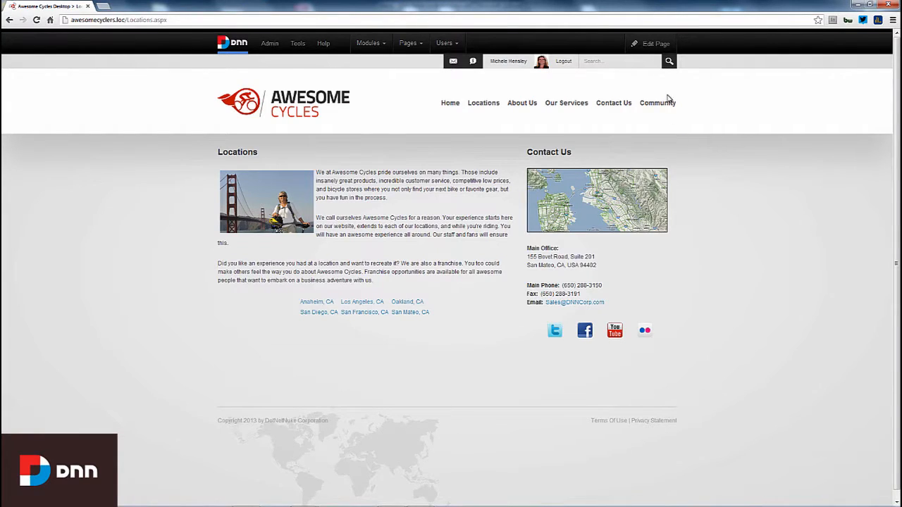
{"action": "left_click", "coordinate": [653, 43]}
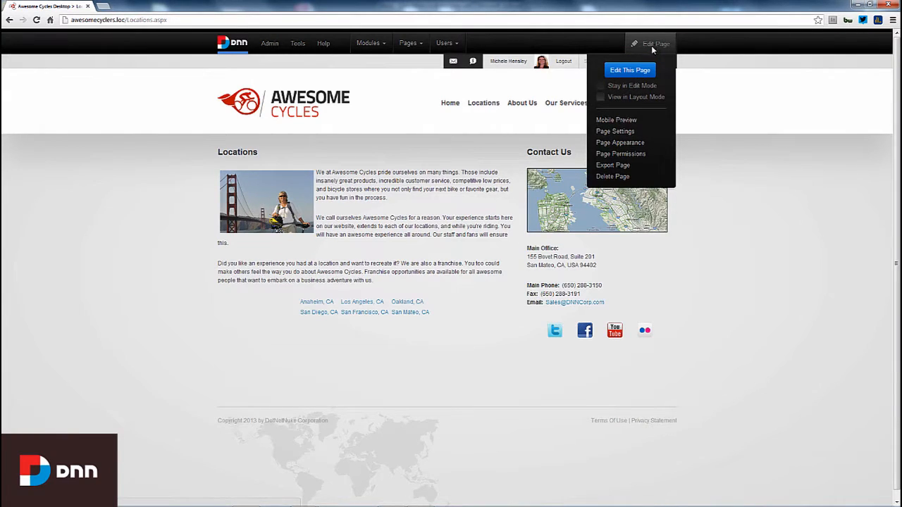
{"action": "left_click", "coordinate": [630, 70]}
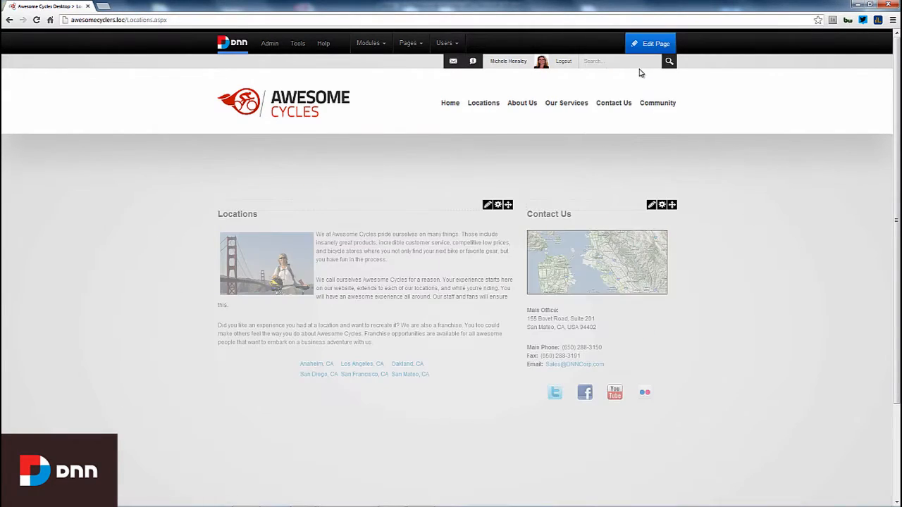
{"action": "mouse_move", "coordinate": [522, 202]}
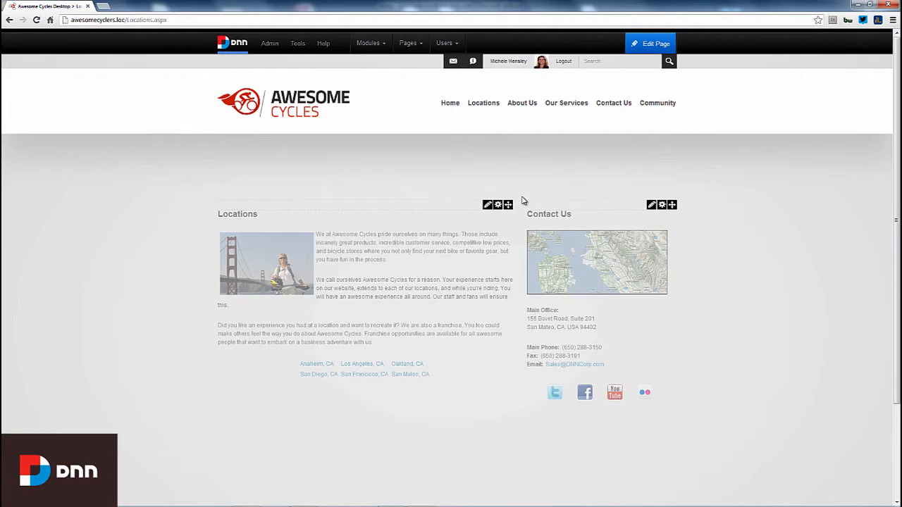
{"action": "left_click", "coordinate": [507, 205]}
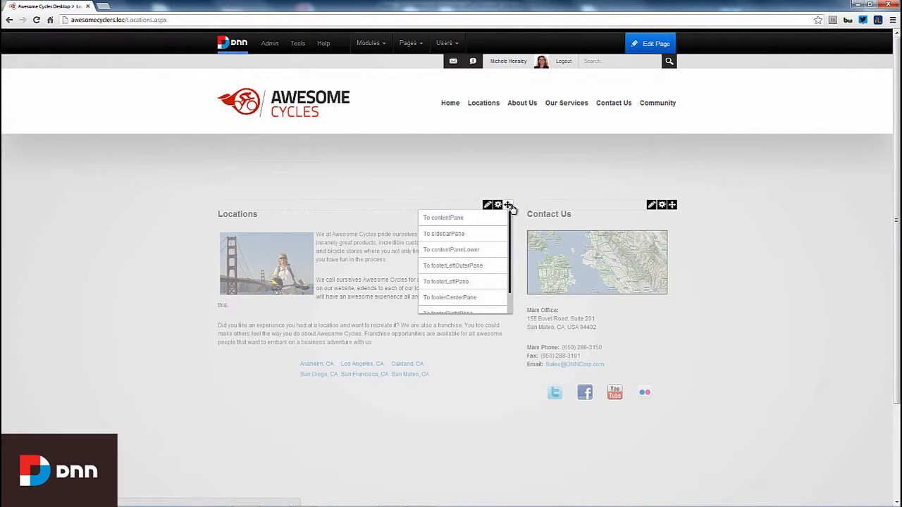
{"action": "left_click", "coordinate": [497, 206]}
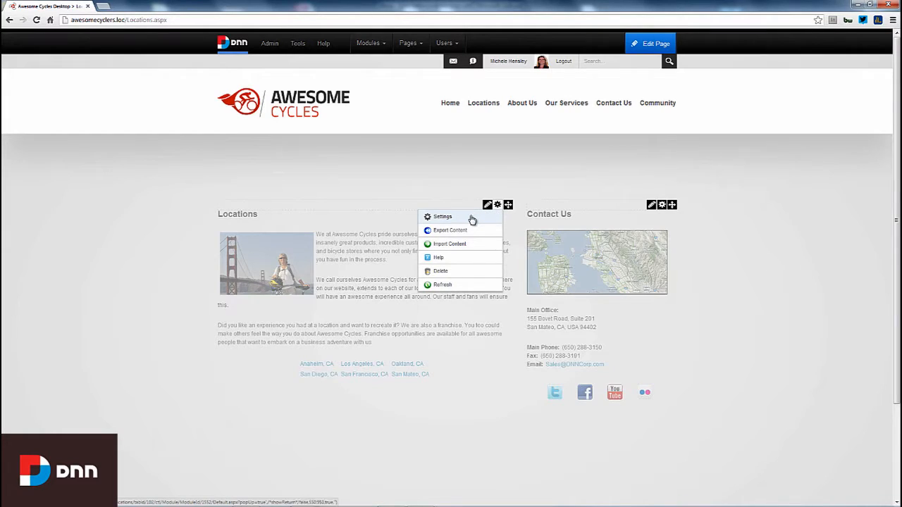
- In the Locations module permissions, remove Edit Content from the Marketing role and update
{"action": "left_click", "coordinate": [443, 217]}
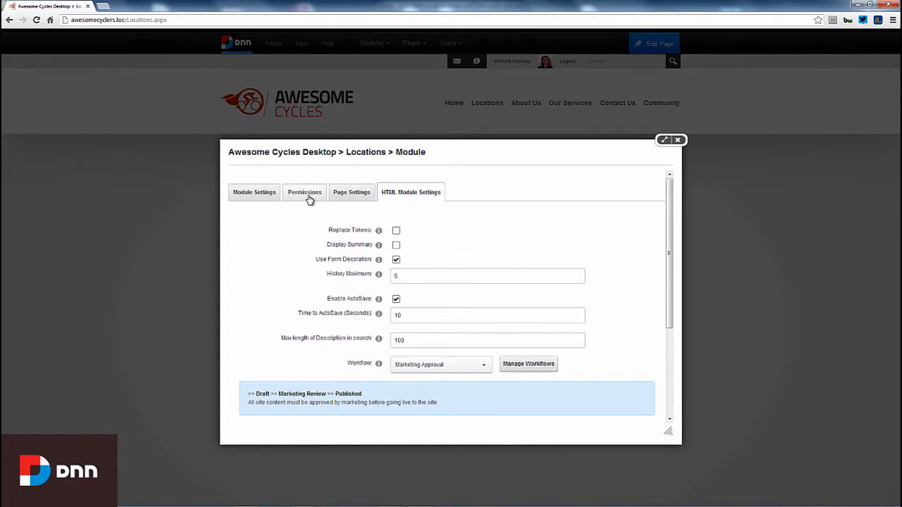
{"action": "left_click", "coordinate": [304, 192]}
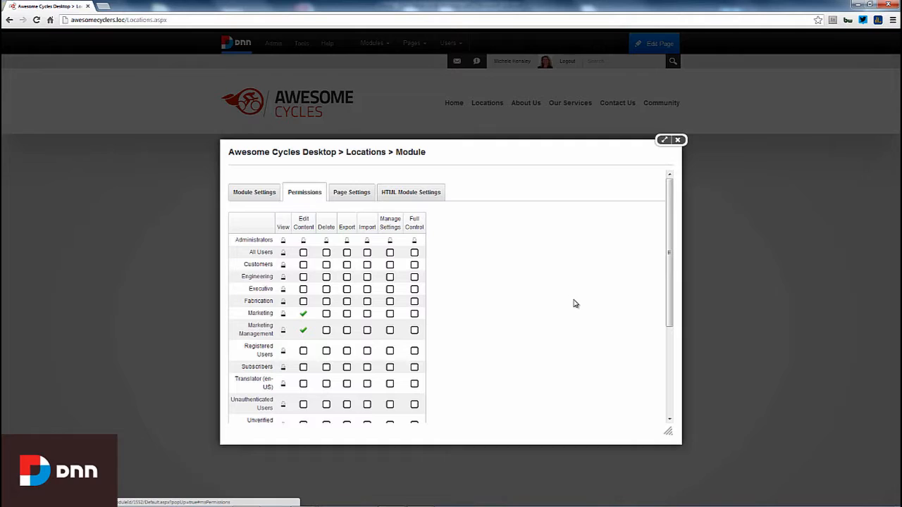
{"action": "scroll", "scroll_direction": "down", "scroll_amount": 3}
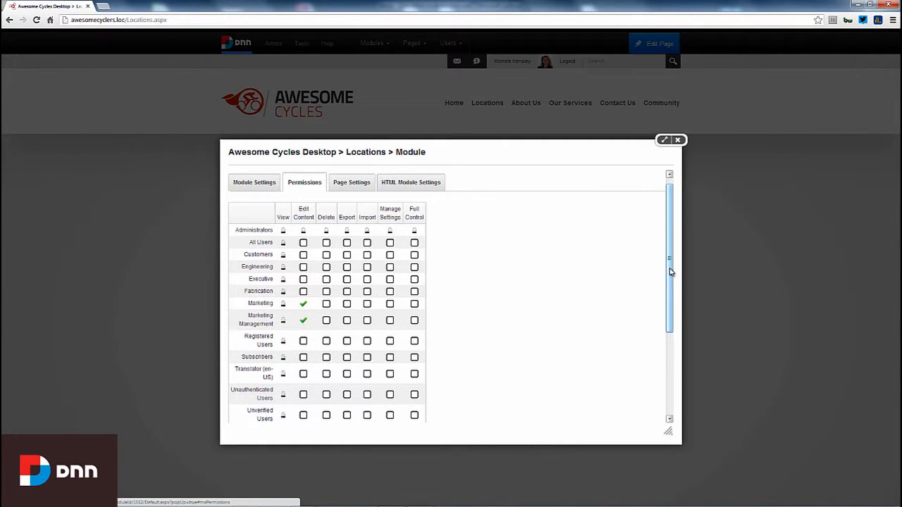
{"action": "mouse_move", "coordinate": [317, 257]}
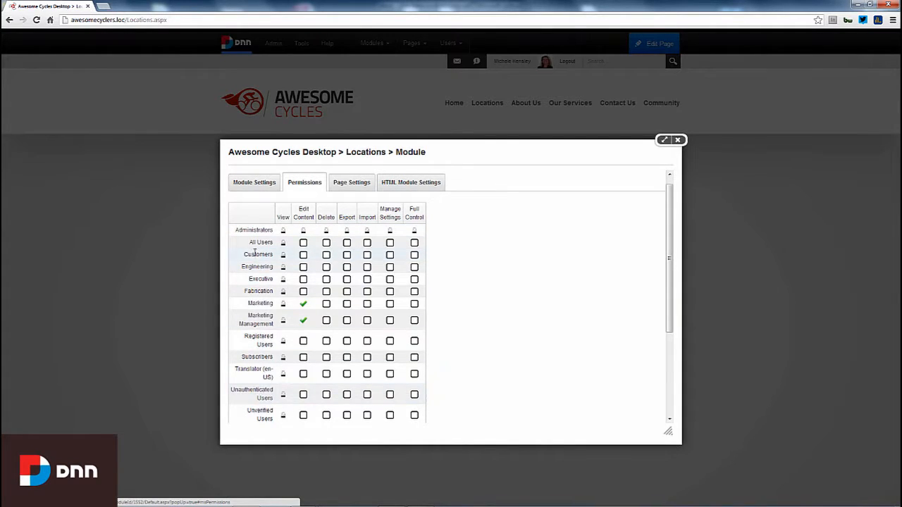
{"action": "mouse_move", "coordinate": [248, 303]}
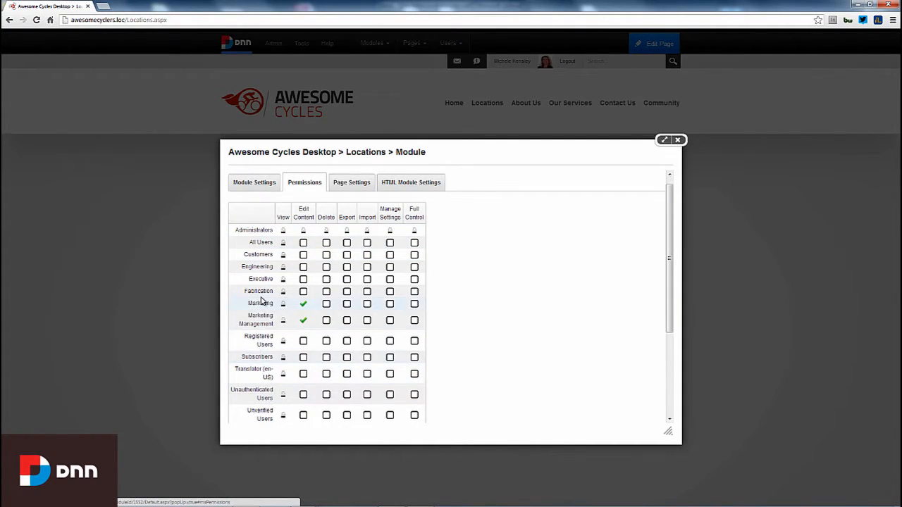
{"action": "mouse_move", "coordinate": [282, 217]}
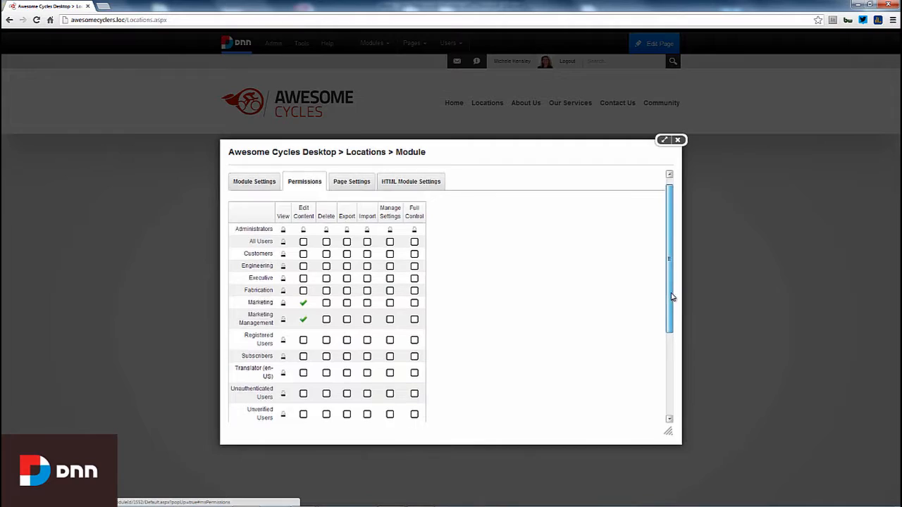
{"action": "scroll", "scroll_direction": "down", "scroll_amount": 3}
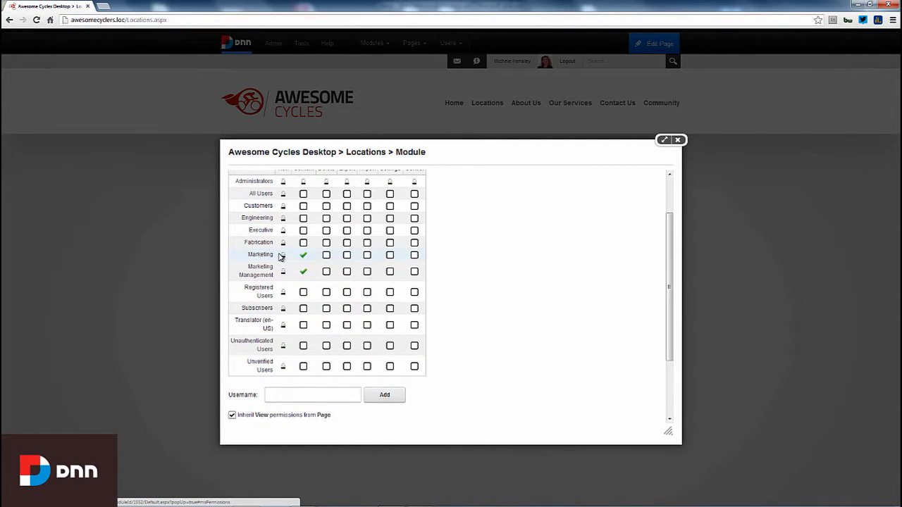
{"action": "left_click", "coordinate": [303, 271]}
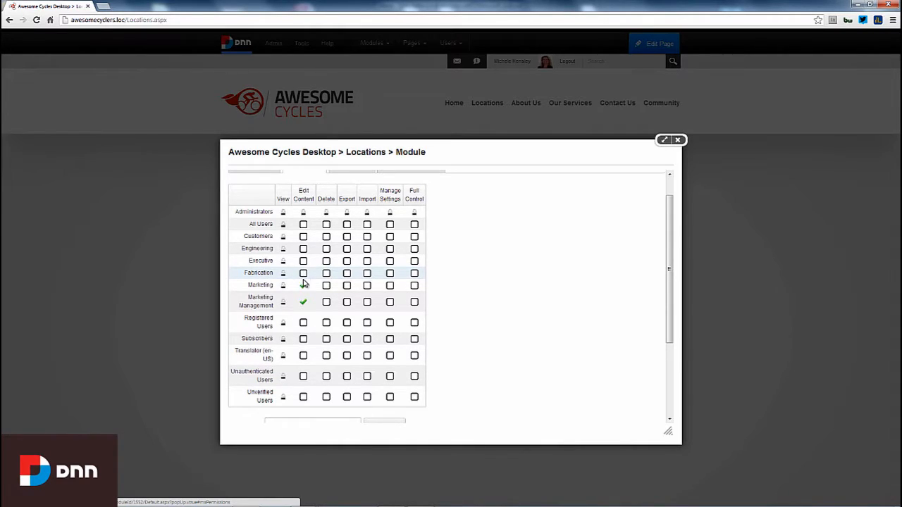
{"action": "left_click", "coordinate": [303, 285]}
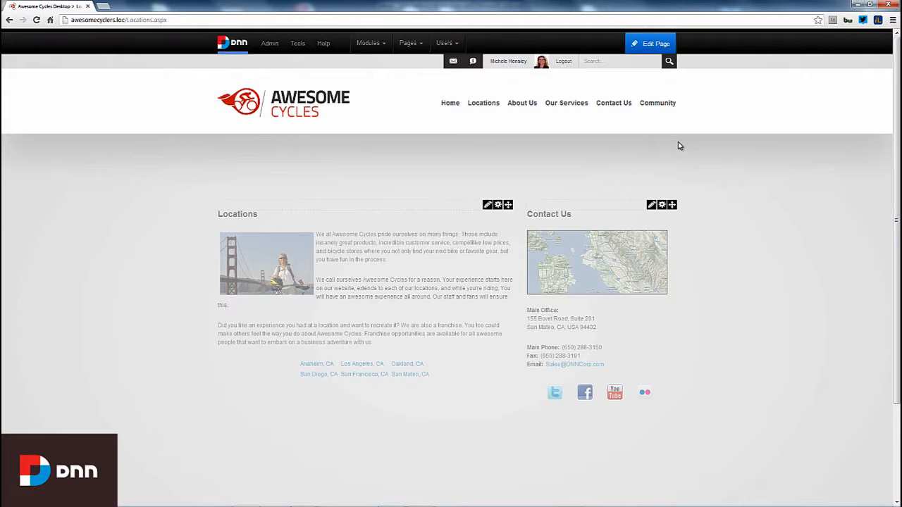
{"action": "mouse_move", "coordinate": [641, 43]}
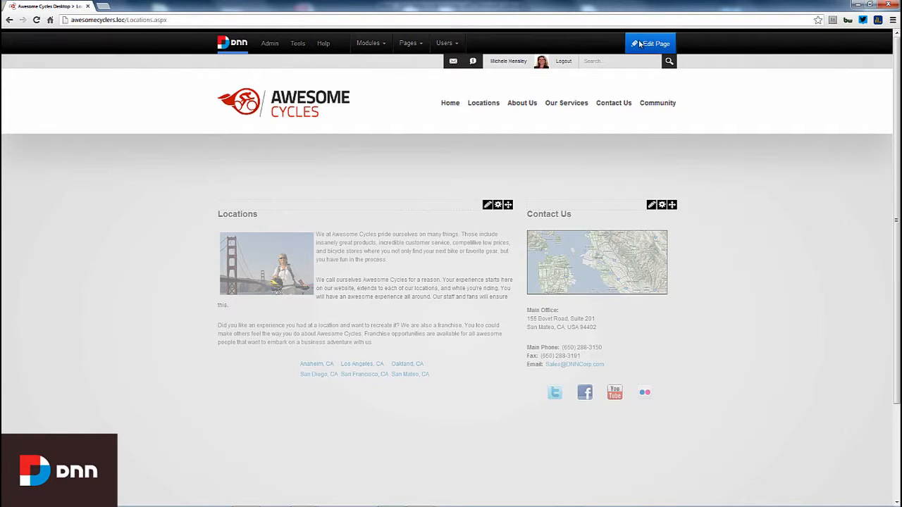
- Log out and sign back in as user 'tracey', then show the Locations module's editing actions
{"action": "left_click", "coordinate": [651, 42]}
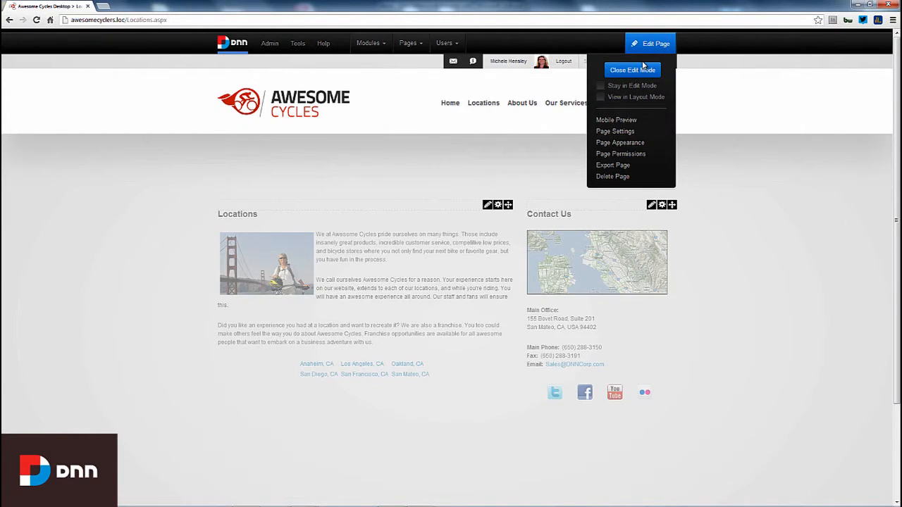
{"action": "left_click", "coordinate": [631, 71]}
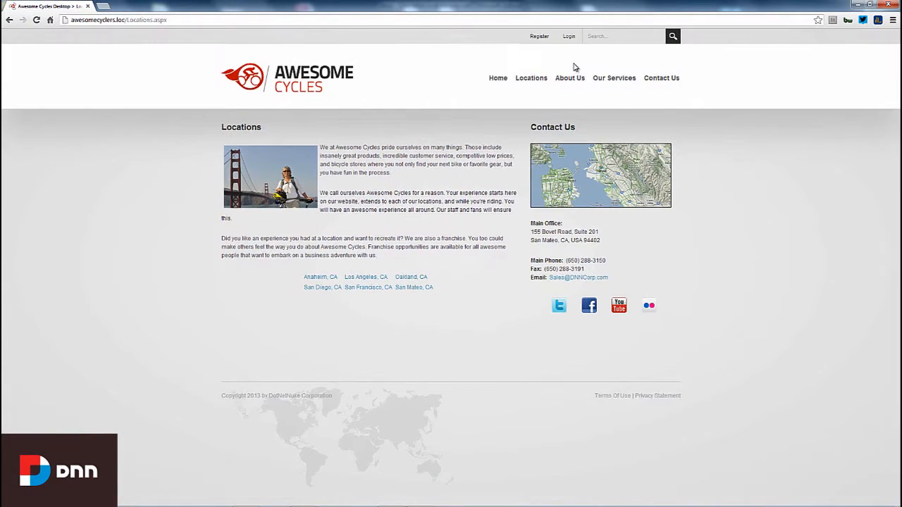
{"action": "left_click", "coordinate": [570, 37]}
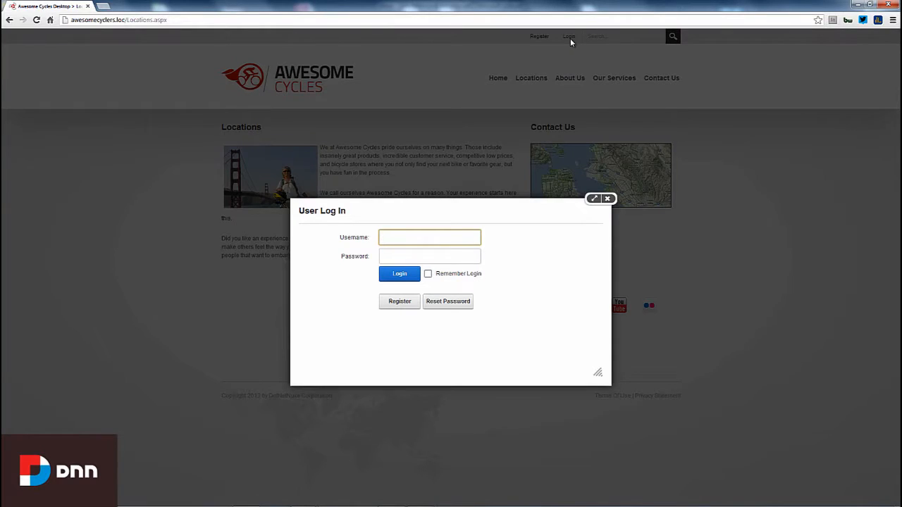
{"action": "type", "text": "tracey"}
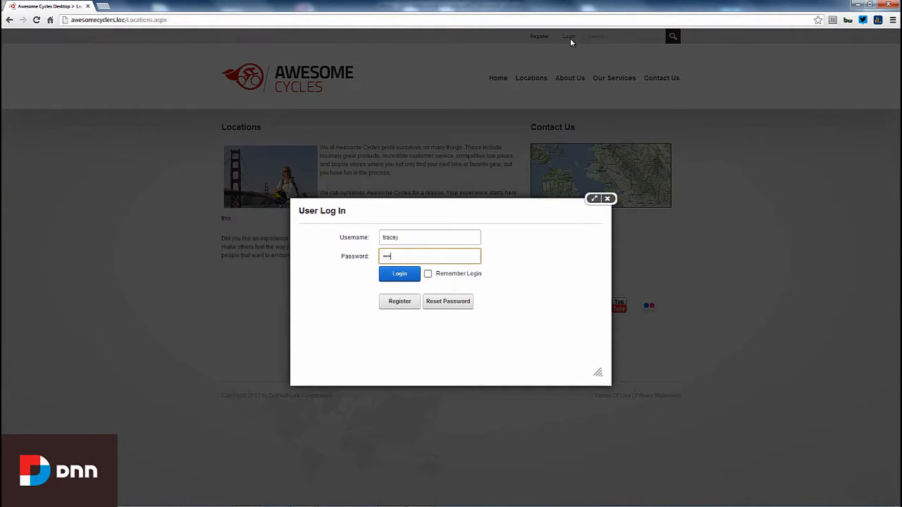
{"action": "left_click", "coordinate": [399, 273]}
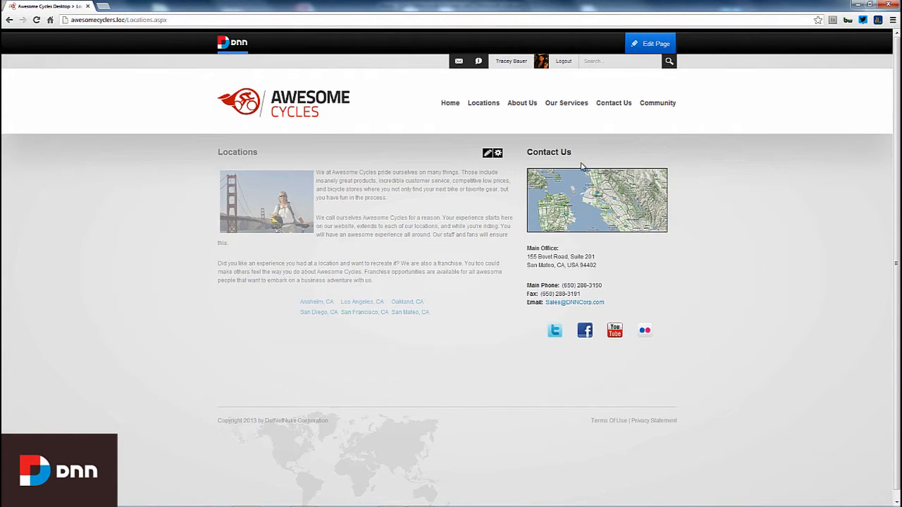
{"action": "mouse_move", "coordinate": [582, 162]}
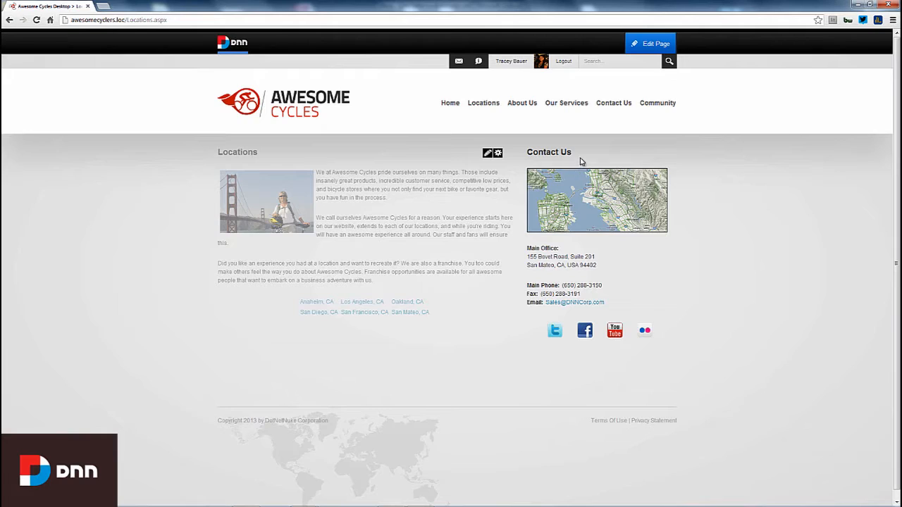
{"action": "mouse_move", "coordinate": [585, 161]}
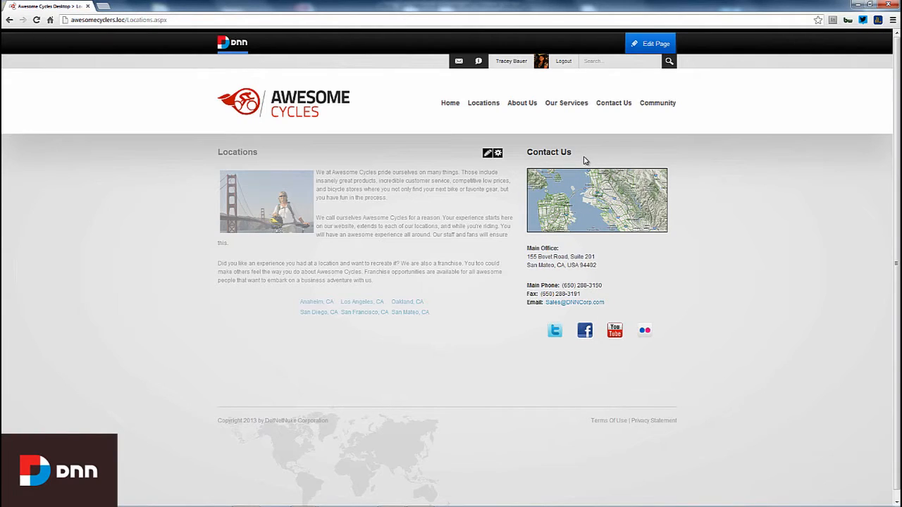
{"action": "left_click", "coordinate": [487, 153]}
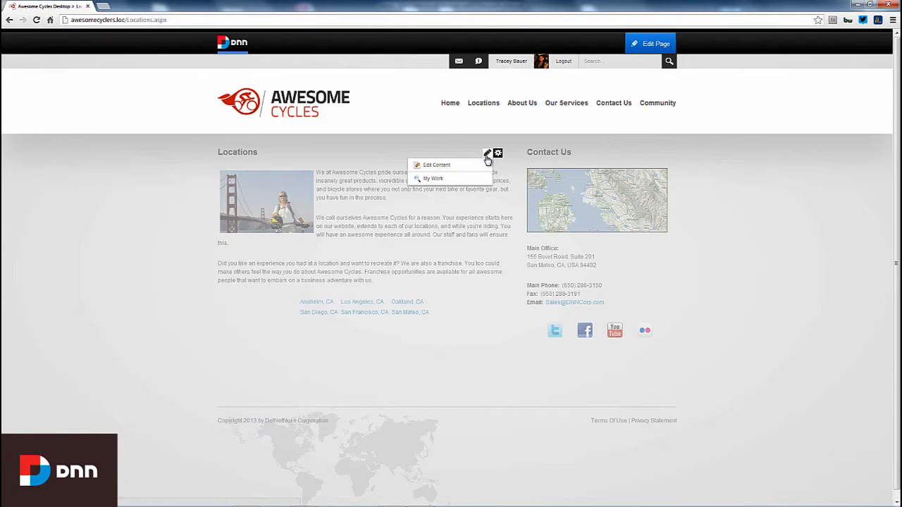
- Add a new sentence of sample content to the Locations text and select a word to bold
{"action": "left_click", "coordinate": [434, 163]}
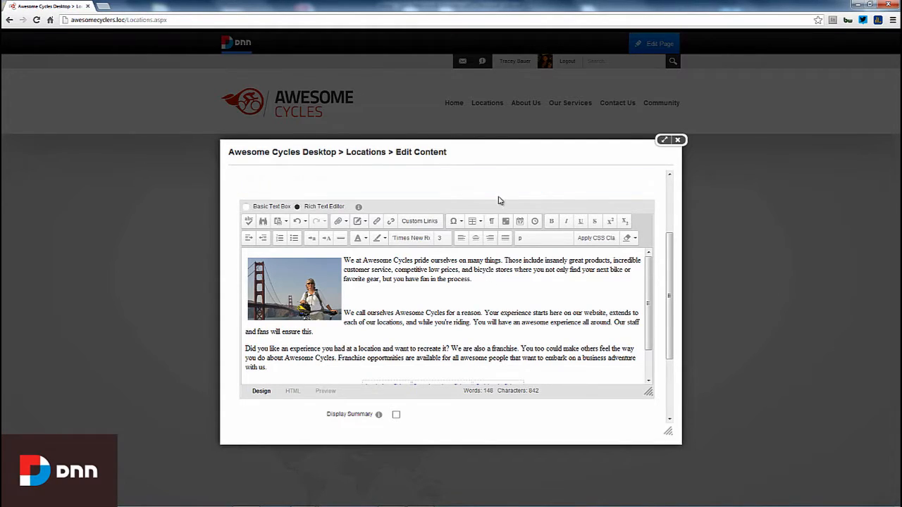
{"action": "mouse_move", "coordinate": [457, 194]}
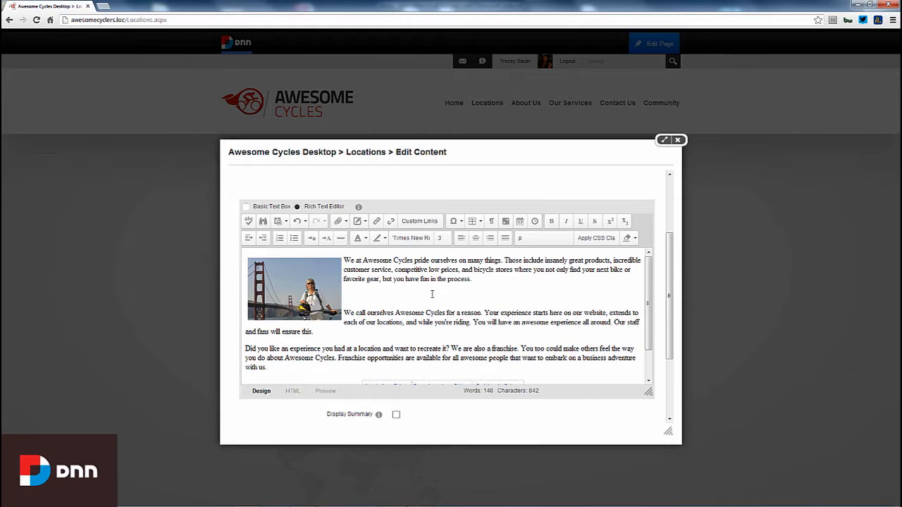
{"action": "type", "text": "Add some randon"}
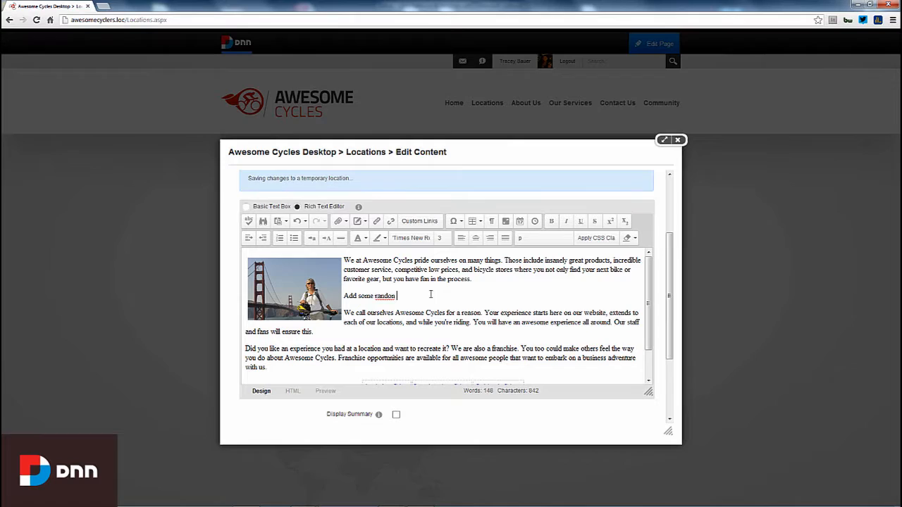
{"action": "type", "text": "content."}
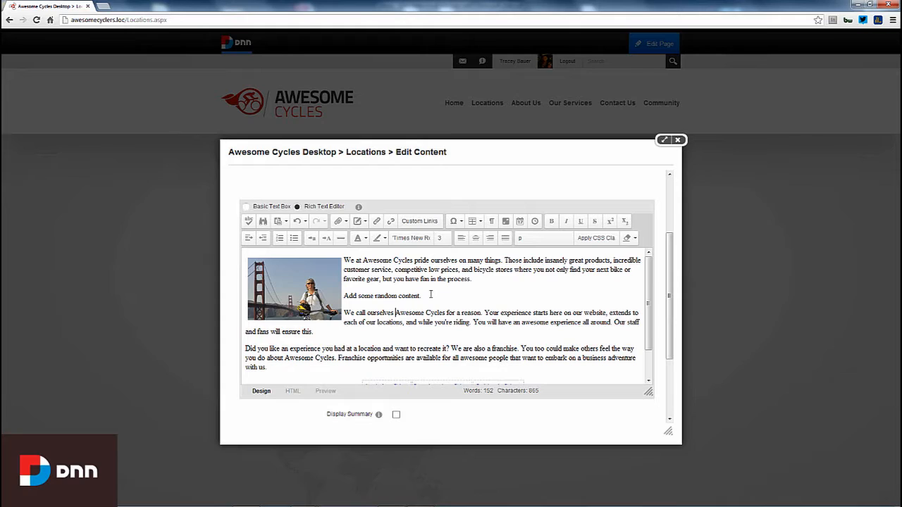
{"action": "double_click", "coordinate": [418, 312]}
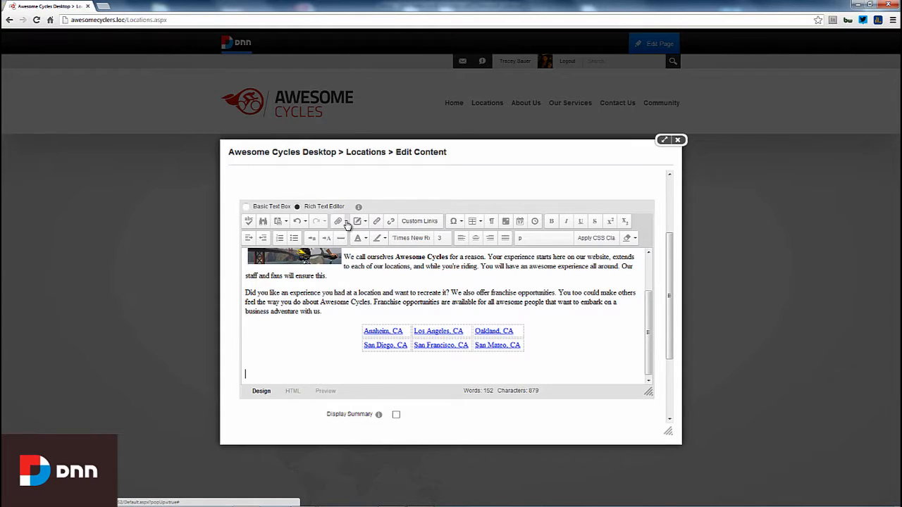
- In the Image Manager, pick a bicycle banner thumbnail from the Images folder and view its properties
{"action": "left_click", "coordinate": [339, 221]}
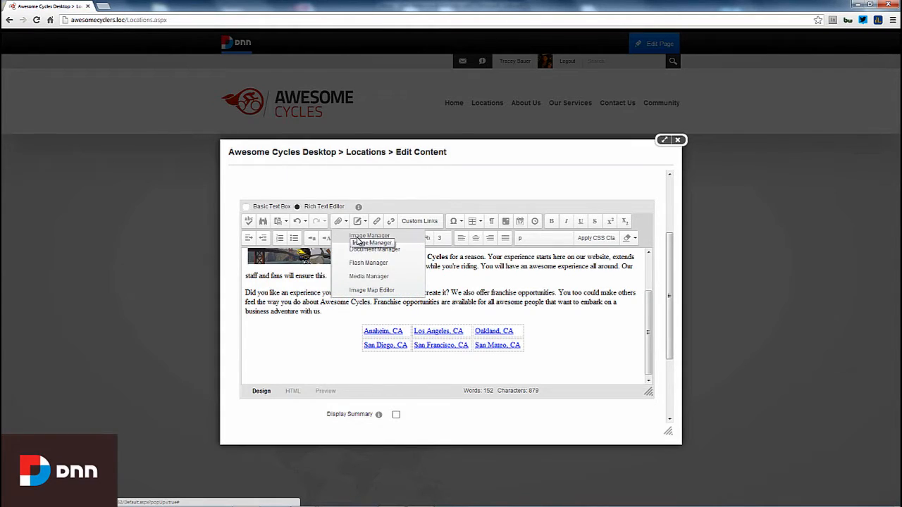
{"action": "left_click", "coordinate": [369, 243]}
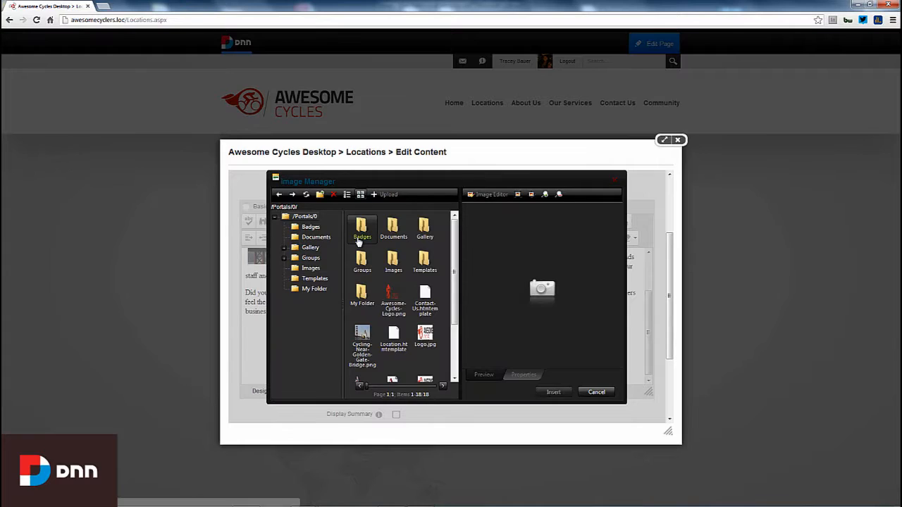
{"action": "left_click", "coordinate": [310, 226]}
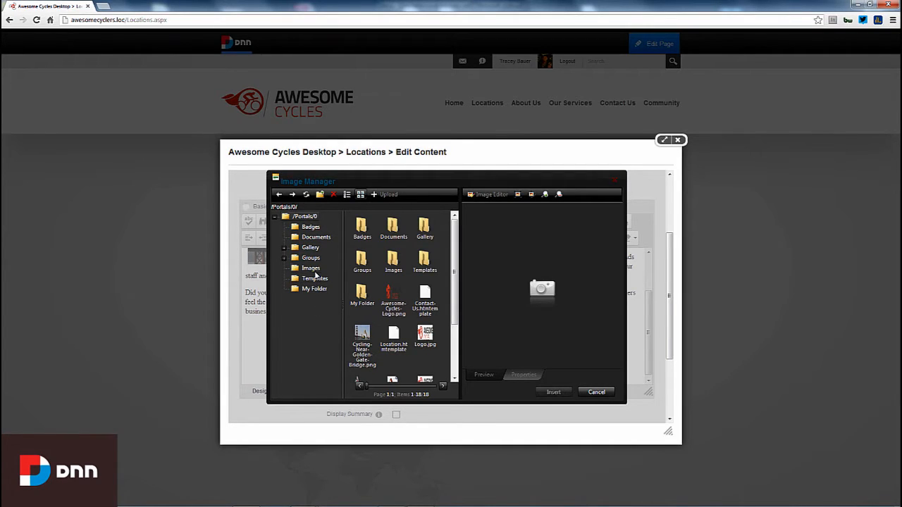
{"action": "left_click", "coordinate": [310, 268]}
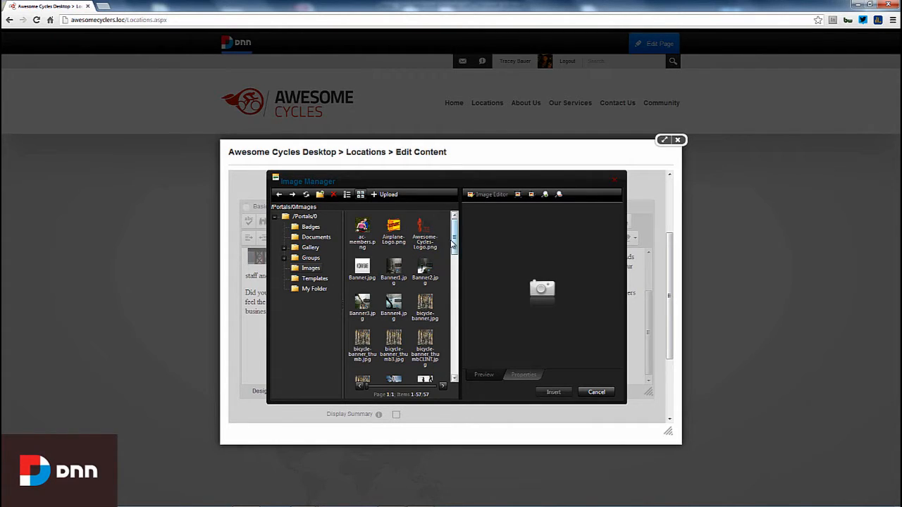
{"action": "scroll", "scroll_direction": "down", "scroll_amount": 3}
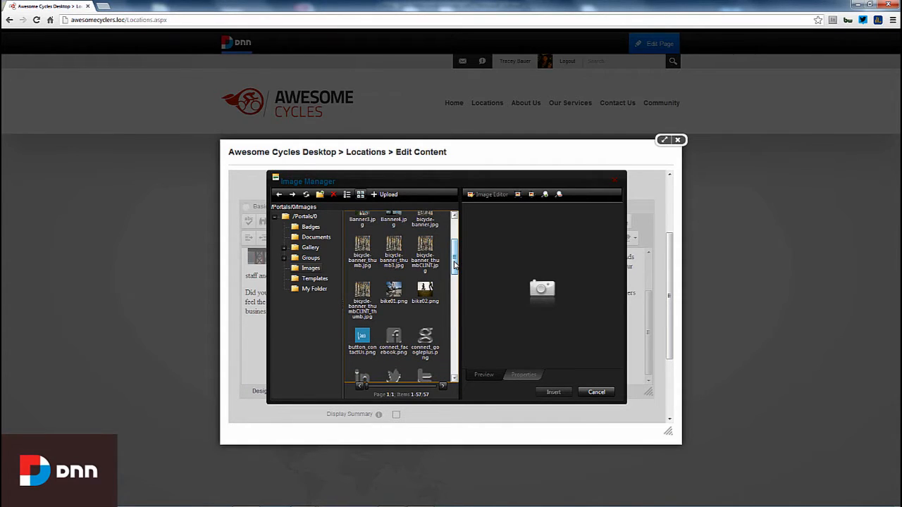
{"action": "left_click", "coordinate": [362, 292]}
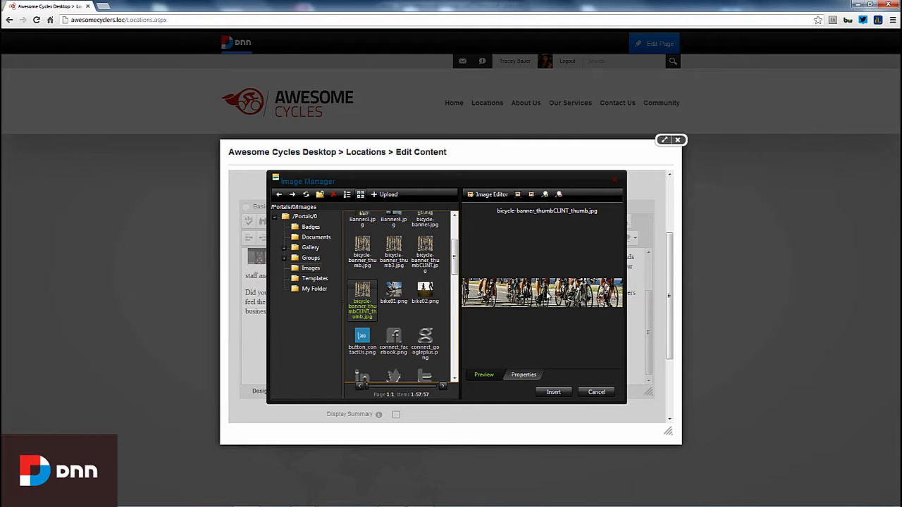
{"action": "left_click", "coordinate": [523, 375]}
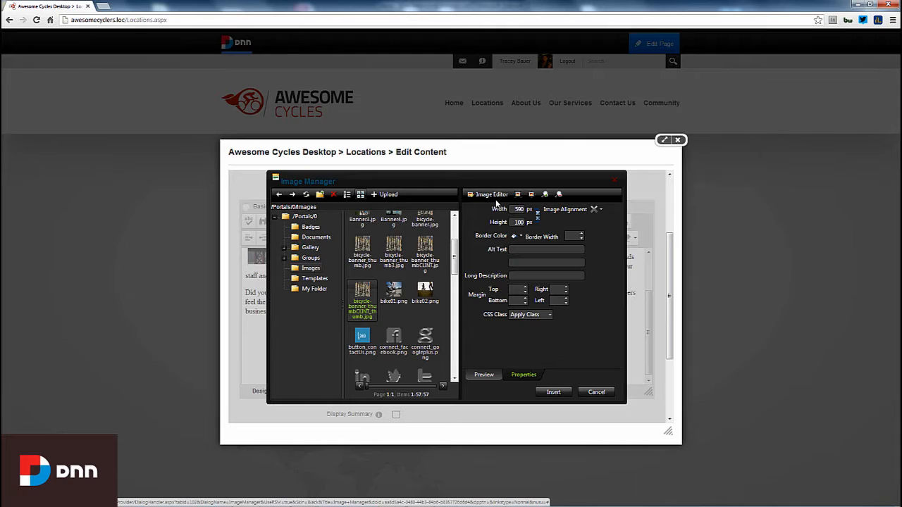
{"action": "mouse_move", "coordinate": [555, 367]}
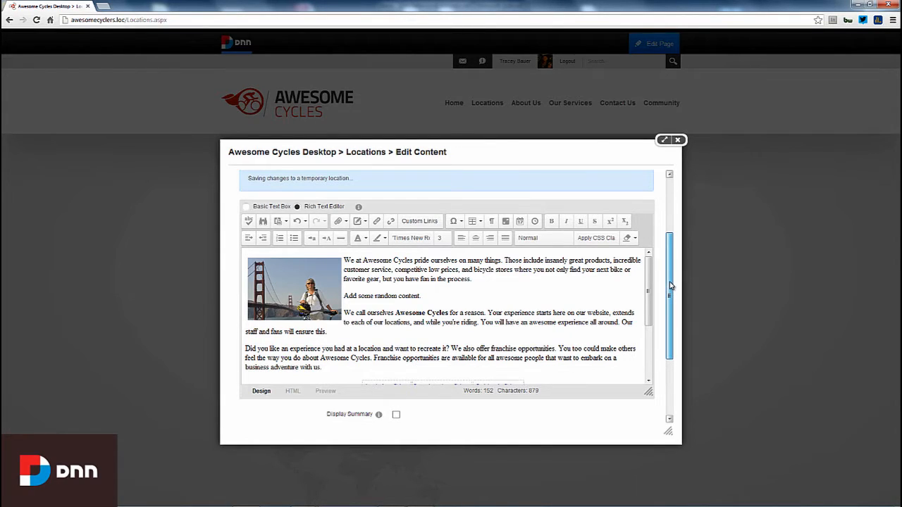
- Save the edited Locations content with Publish Changes requested, bringing up the comment form
{"action": "scroll", "scroll_direction": "down", "scroll_amount": 3}
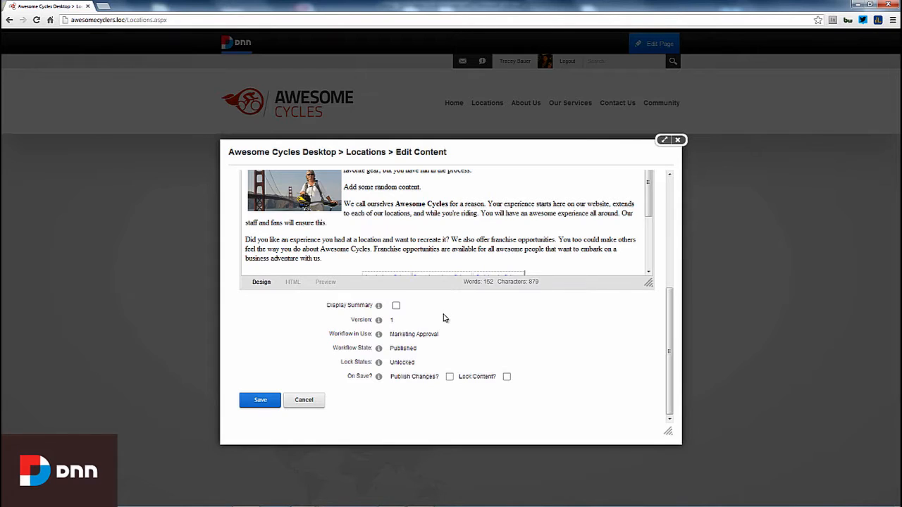
{"action": "mouse_move", "coordinate": [330, 338]}
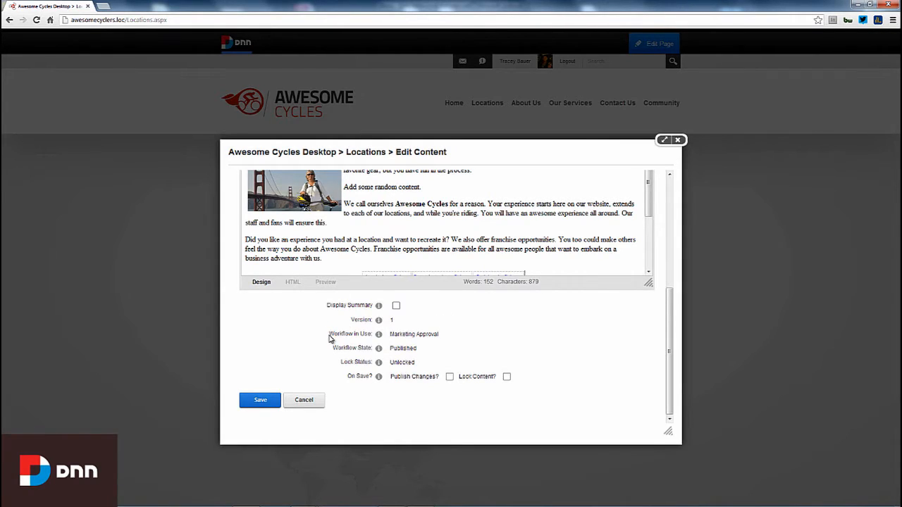
{"action": "mouse_move", "coordinate": [398, 334]}
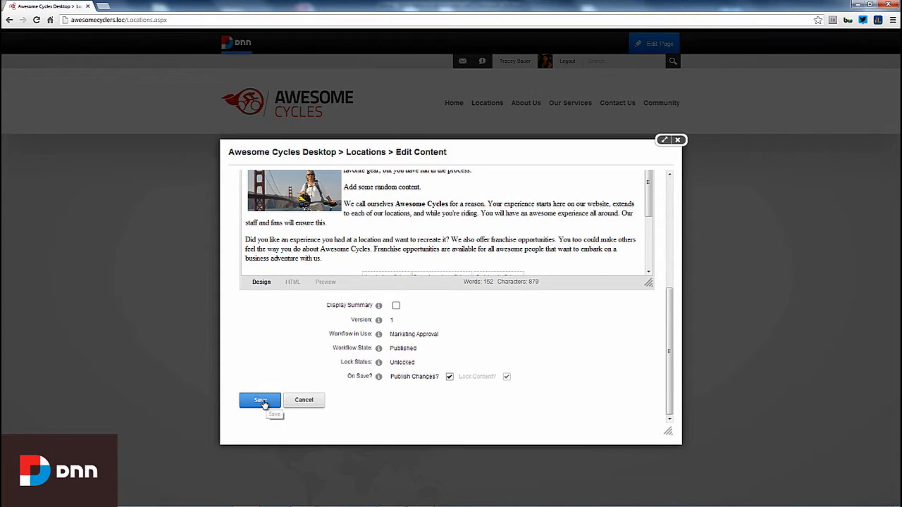
{"action": "left_click", "coordinate": [259, 400]}
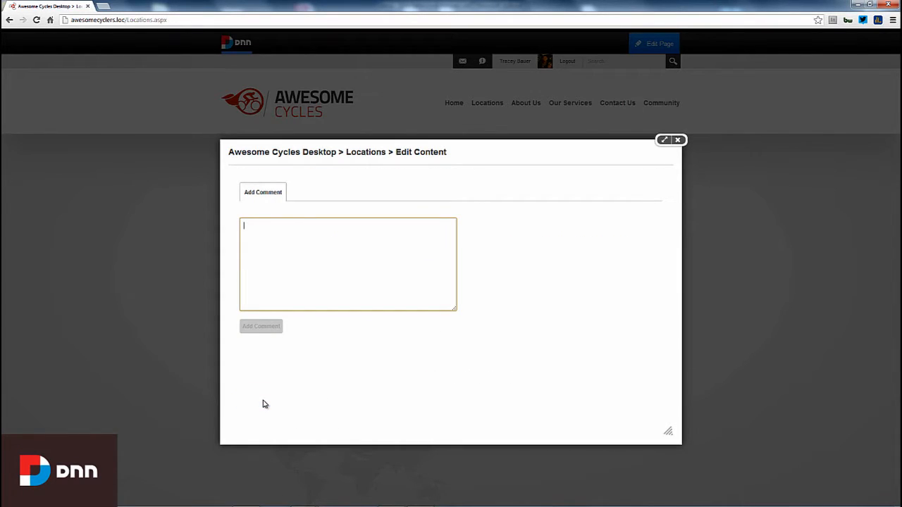
- Enter the review comment 'Added some random content'
{"action": "type", "text": "Added some ran"}
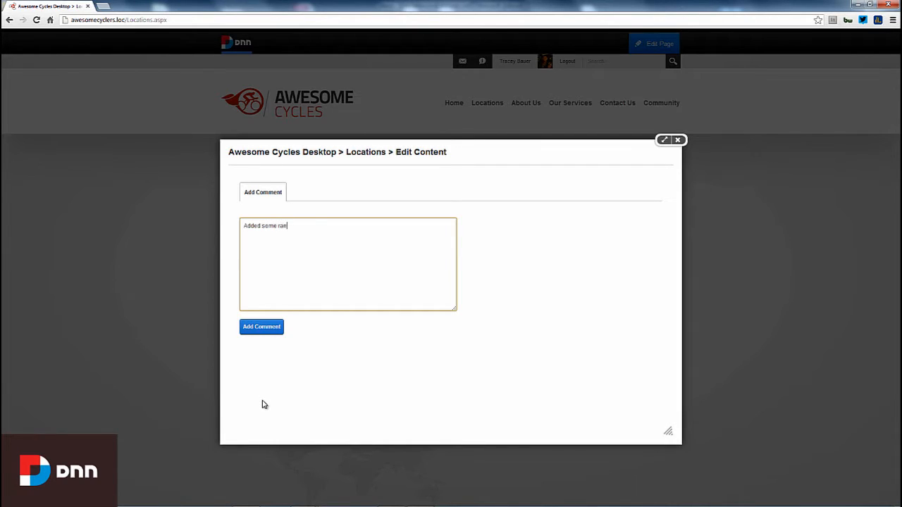
{"action": "type", "text": "dom content"}
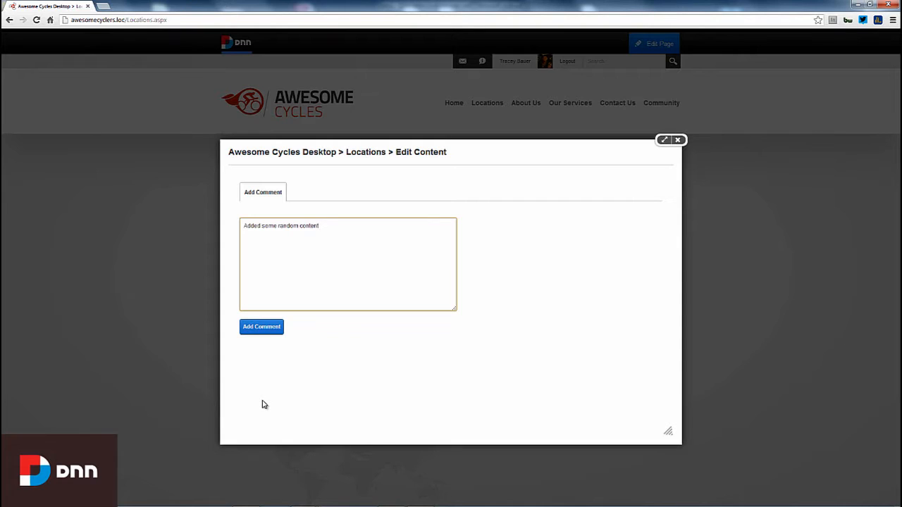
{"action": "mouse_move", "coordinate": [265, 343]}
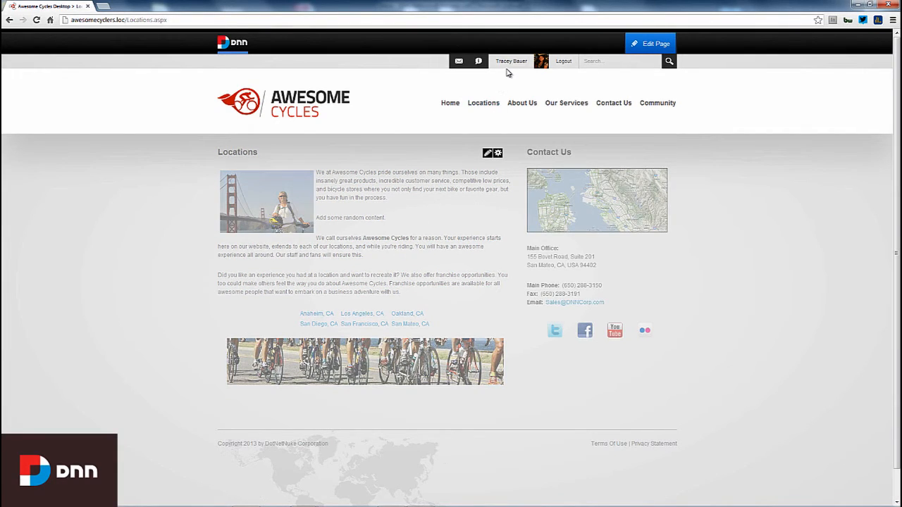
- Close edit mode to view the live Locations page
{"action": "left_click", "coordinate": [651, 42]}
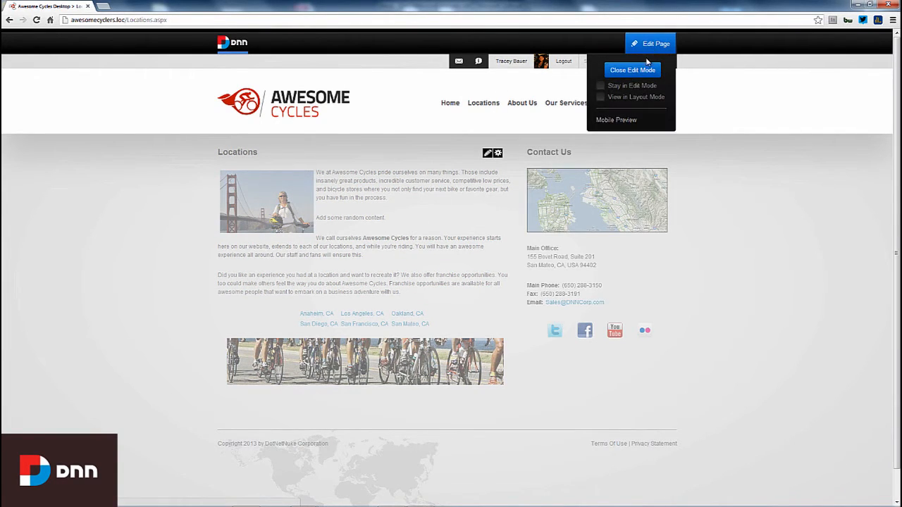
{"action": "left_click", "coordinate": [633, 70]}
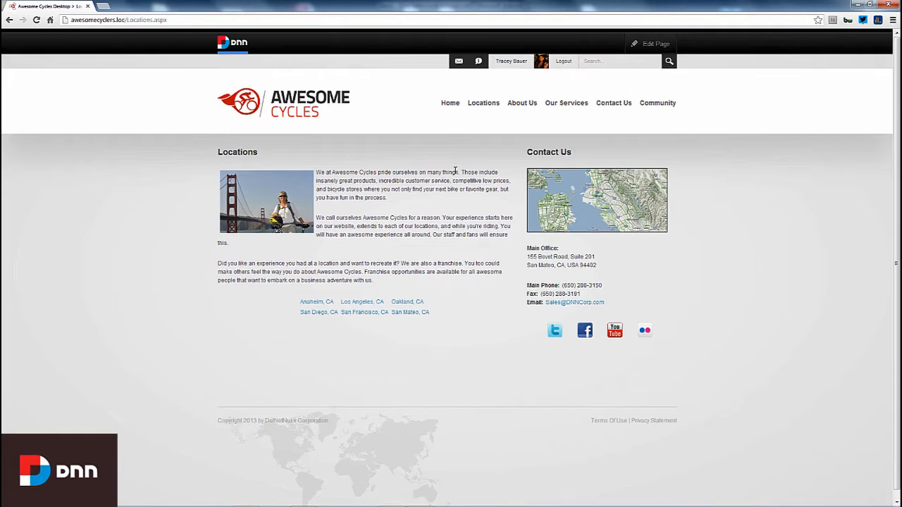
{"action": "mouse_move", "coordinate": [570, 106]}
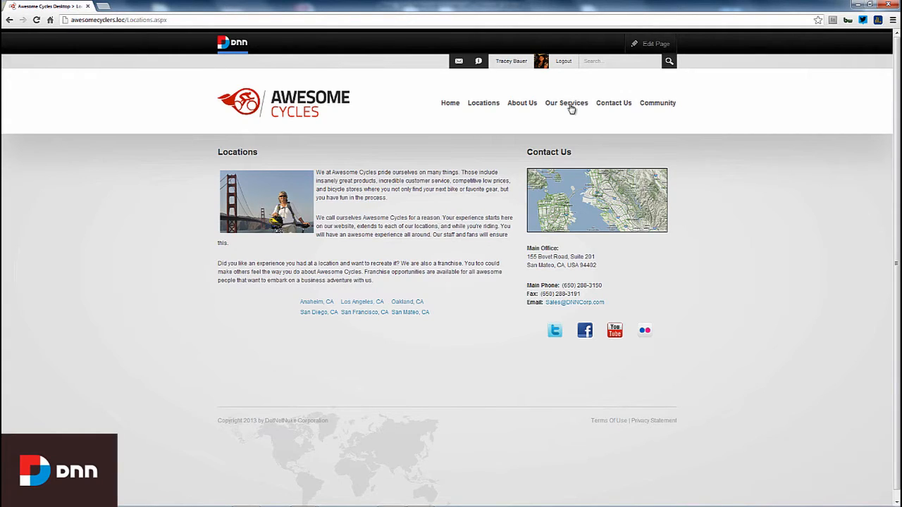
{"action": "mouse_move", "coordinate": [565, 67]}
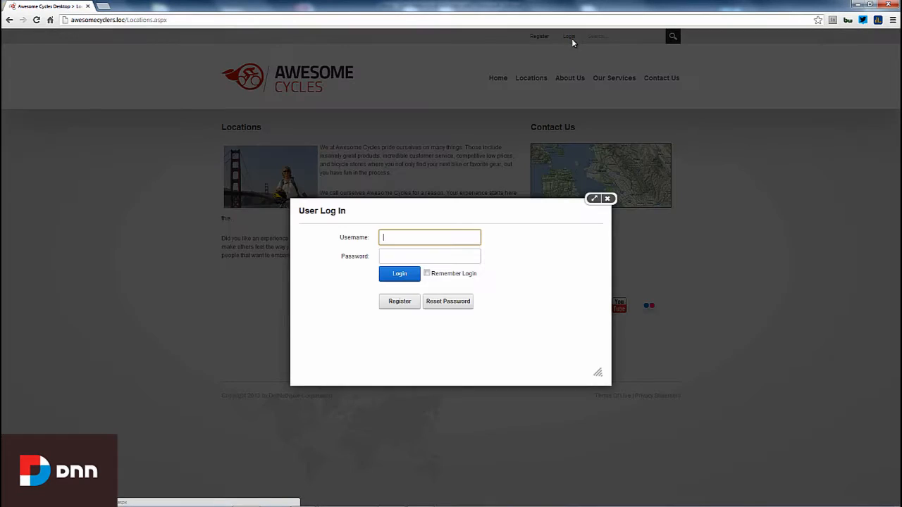
- Sign in as reviewer 'lynn' through the User Log In dialog
{"action": "type", "text": "lynn"}
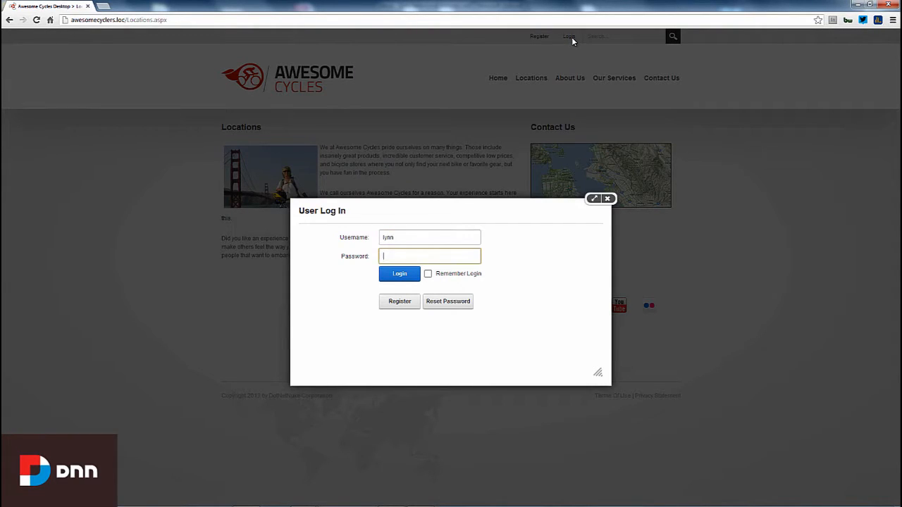
{"action": "left_click", "coordinate": [399, 273]}
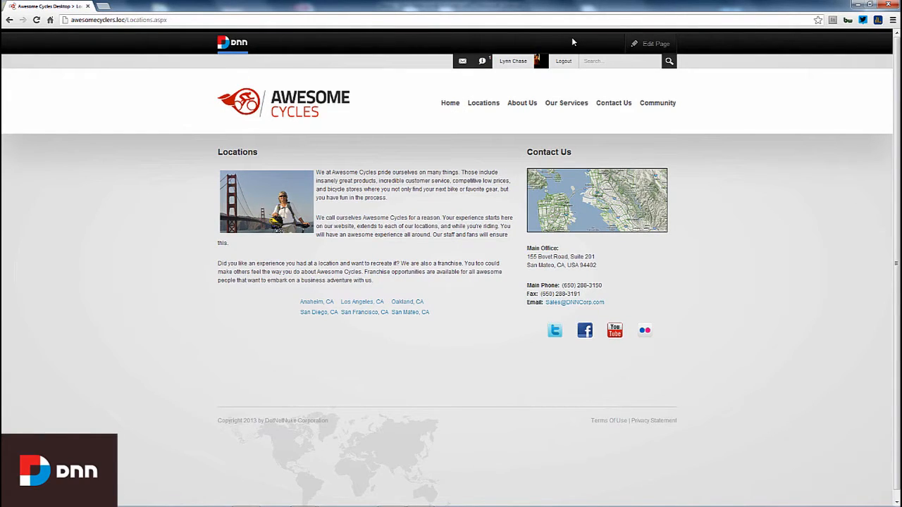
{"action": "mouse_move", "coordinate": [481, 60]}
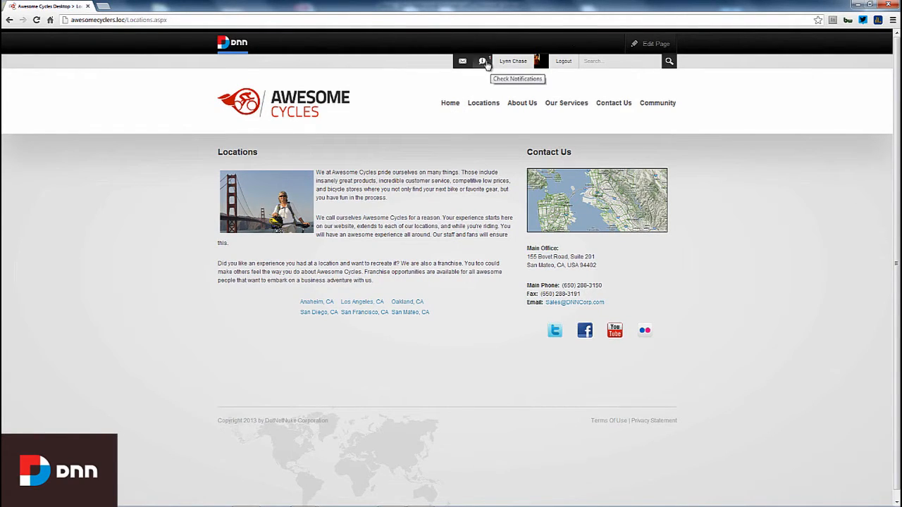
{"action": "left_click", "coordinate": [482, 59]}
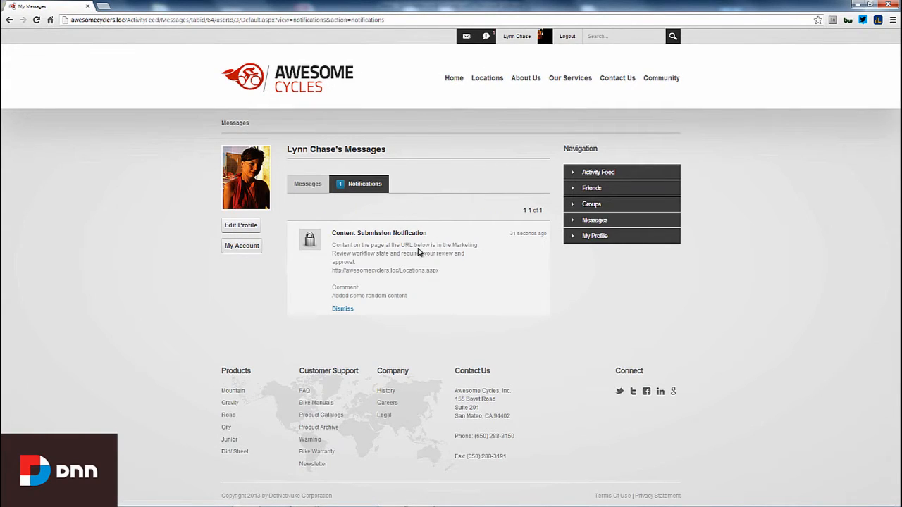
{"action": "mouse_move", "coordinate": [487, 82]}
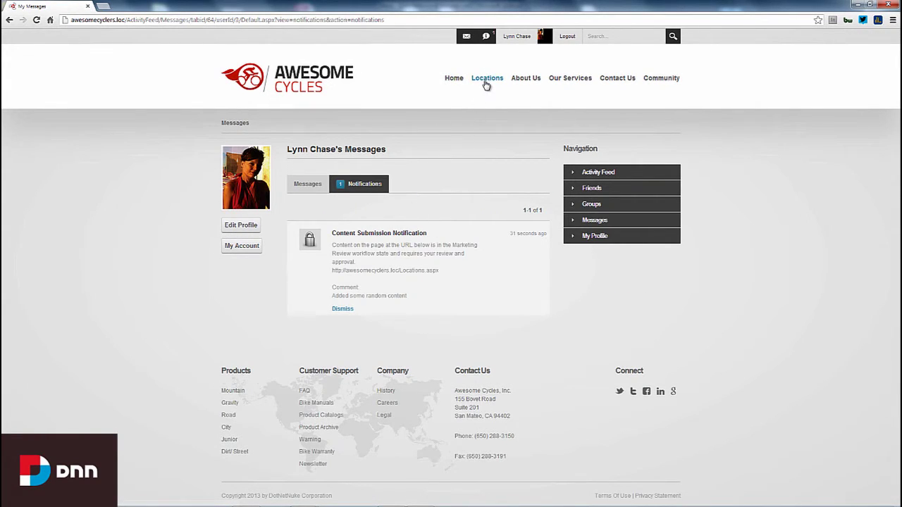
{"action": "left_click", "coordinate": [487, 78]}
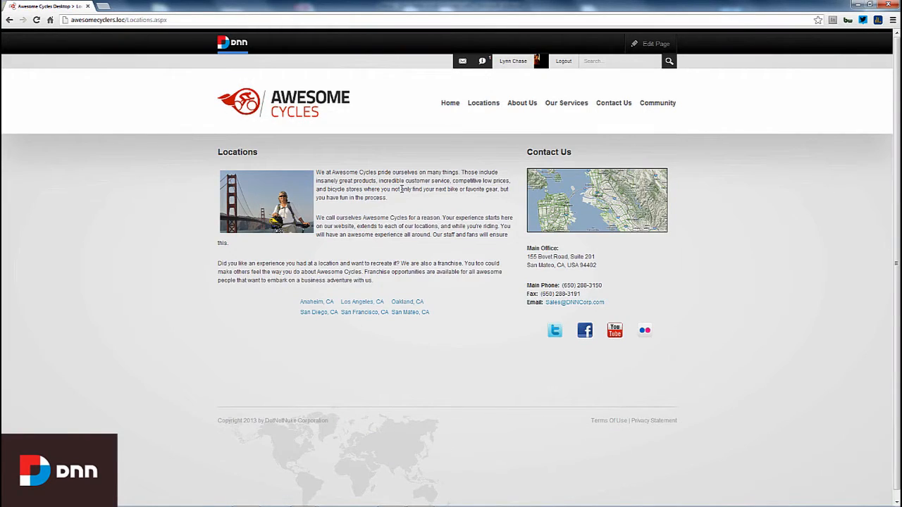
{"action": "mouse_move", "coordinate": [417, 206]}
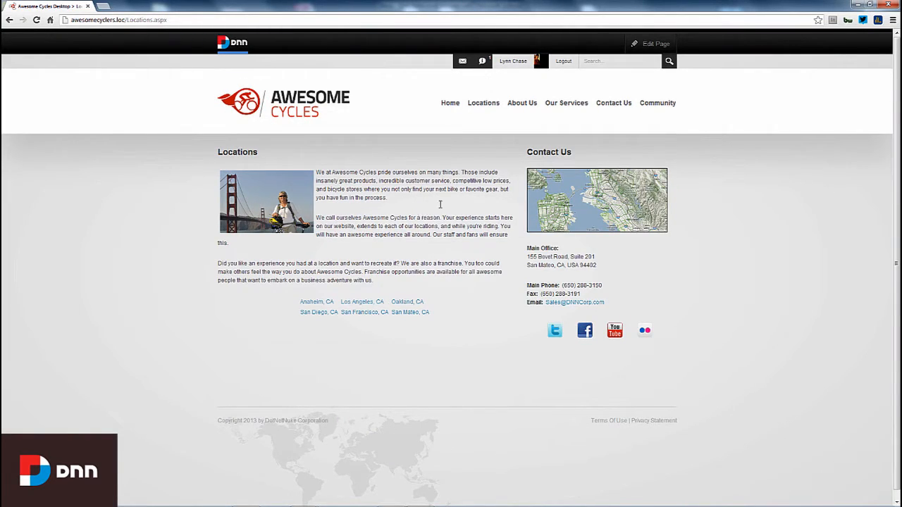
- Enter edit mode and reveal the Locations module's workflow actions (Edit Content, Approve, Reject, My Work)
{"action": "left_click", "coordinate": [654, 44]}
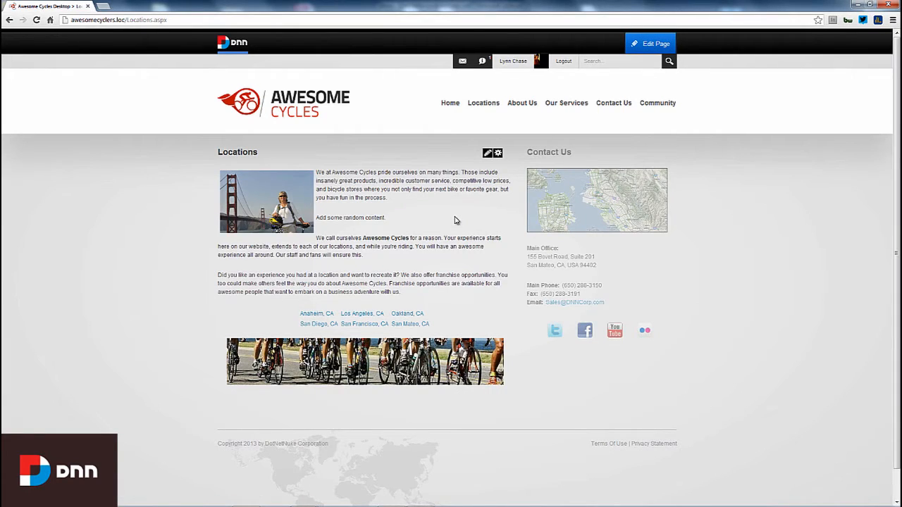
{"action": "mouse_move", "coordinate": [479, 192]}
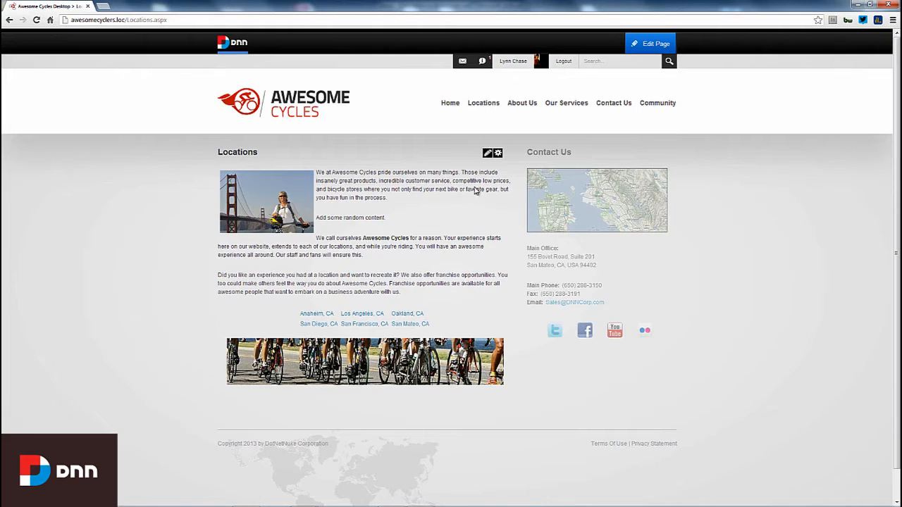
{"action": "left_click", "coordinate": [487, 152]}
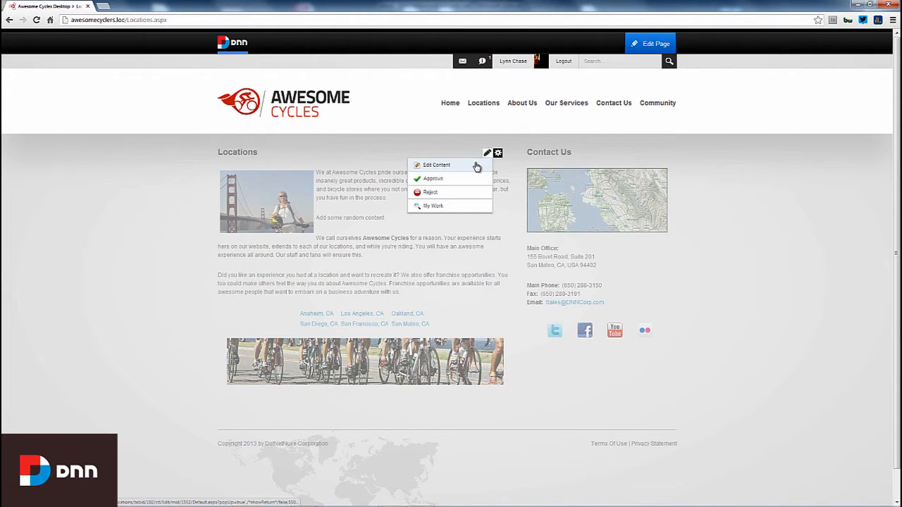
{"action": "mouse_move", "coordinate": [474, 183]}
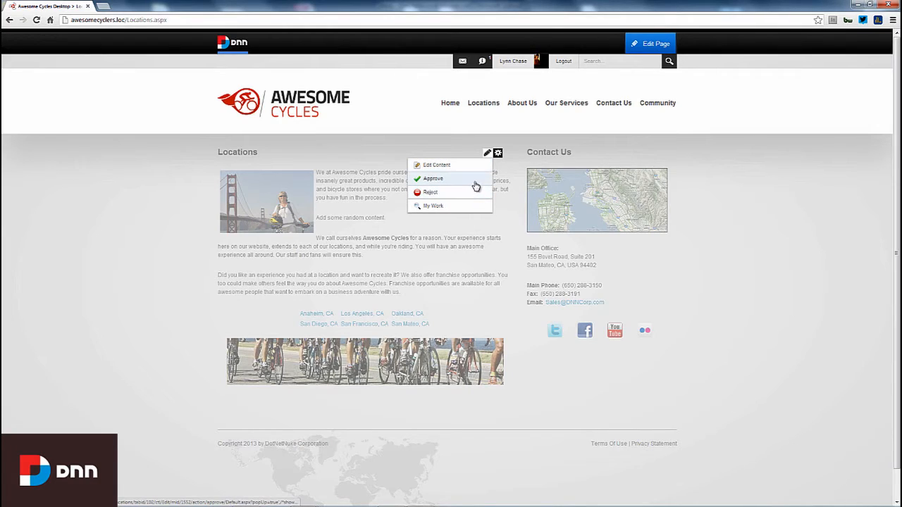
{"action": "mouse_move", "coordinate": [474, 191]}
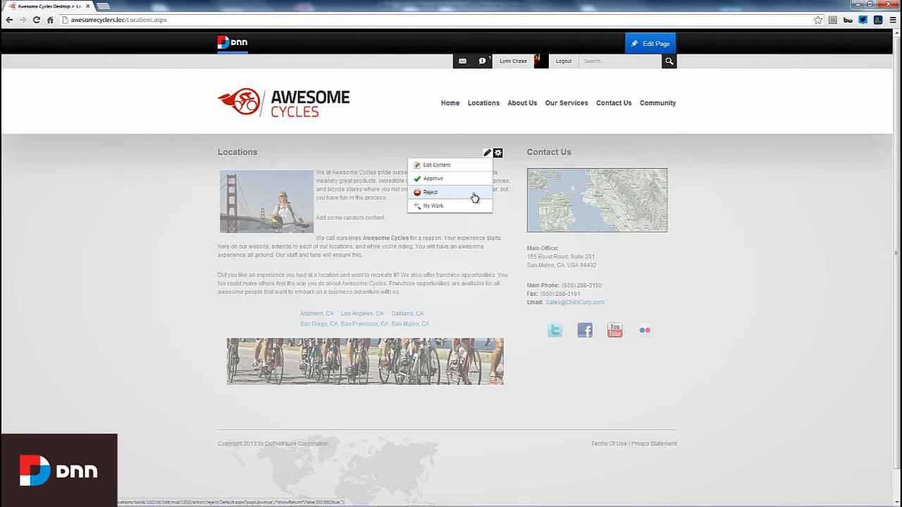
- Show My Work, listing the Locations page as awaiting review before publishing
{"action": "left_click", "coordinate": [431, 206]}
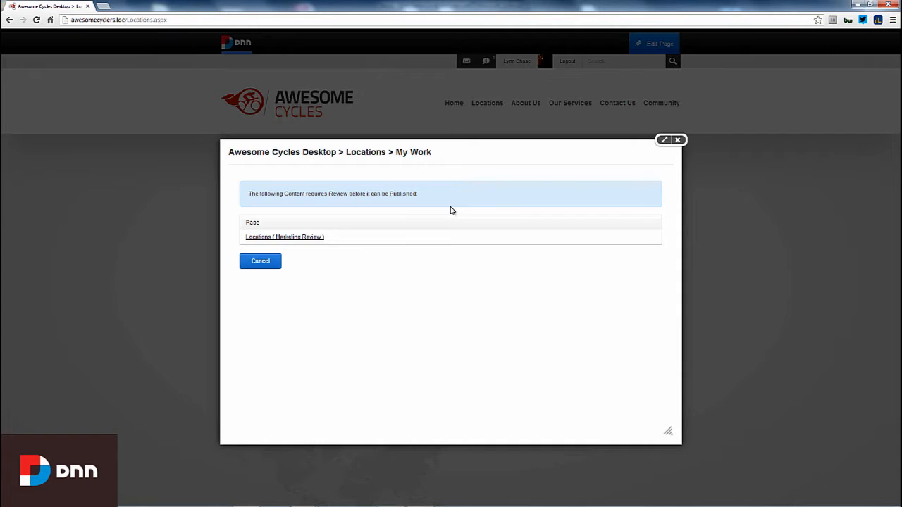
{"action": "mouse_move", "coordinate": [445, 214]}
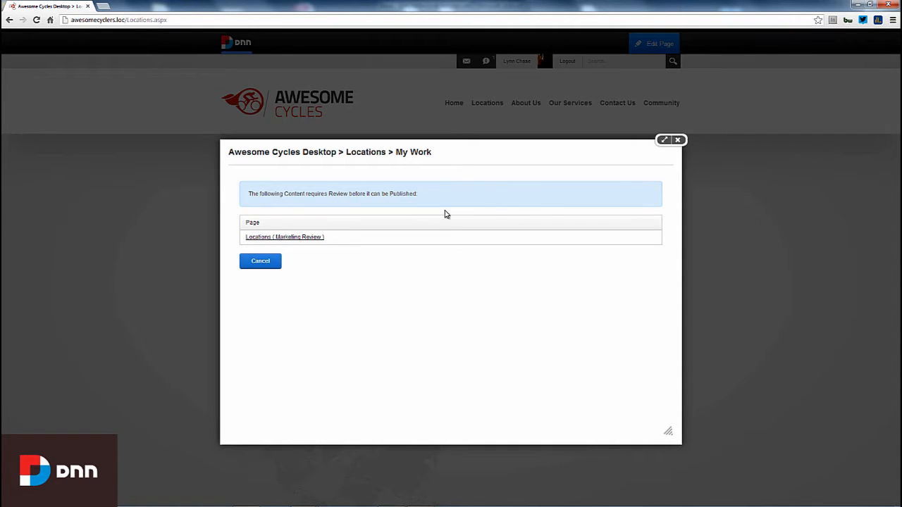
{"action": "mouse_move", "coordinate": [365, 315]}
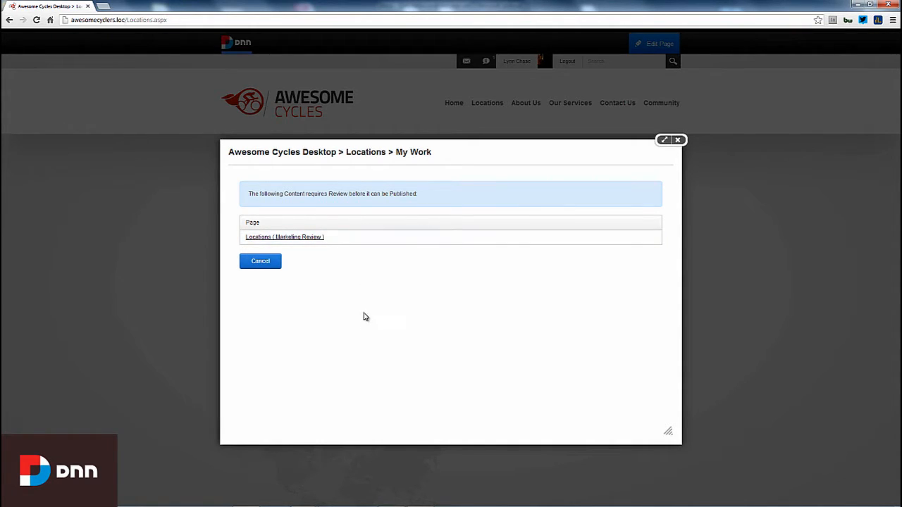
{"action": "mouse_move", "coordinate": [364, 260]}
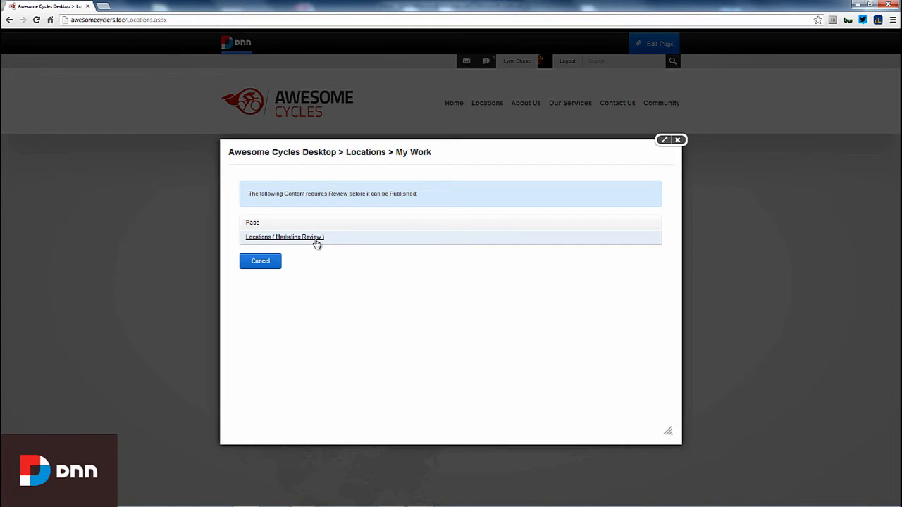
{"action": "mouse_move", "coordinate": [341, 256]}
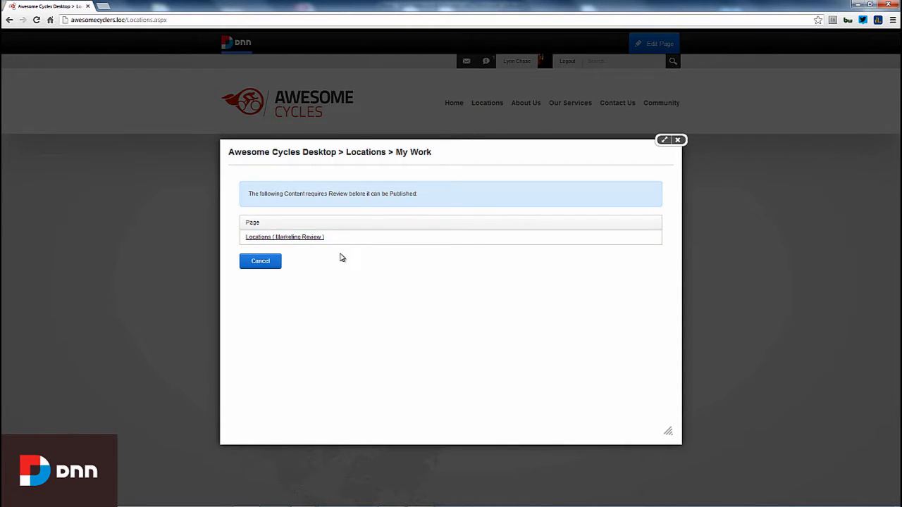
{"action": "mouse_move", "coordinate": [330, 258]}
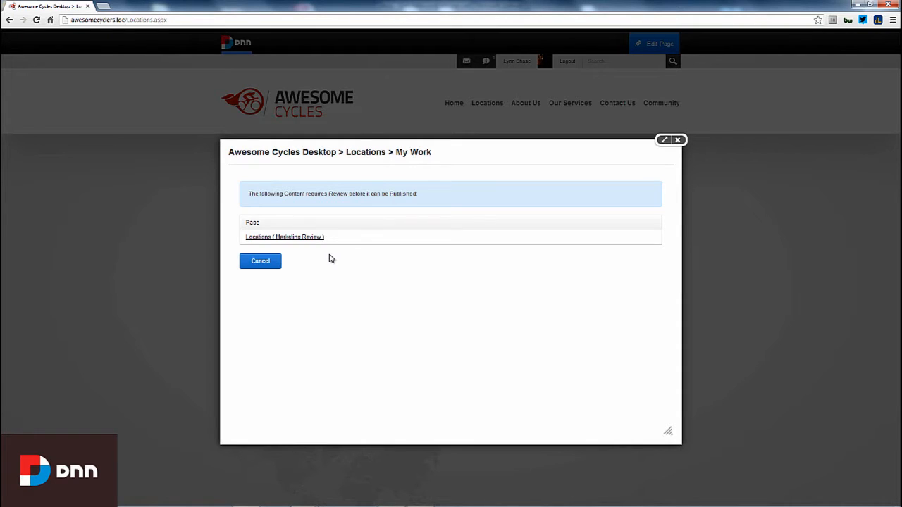
{"action": "mouse_move", "coordinate": [473, 294]}
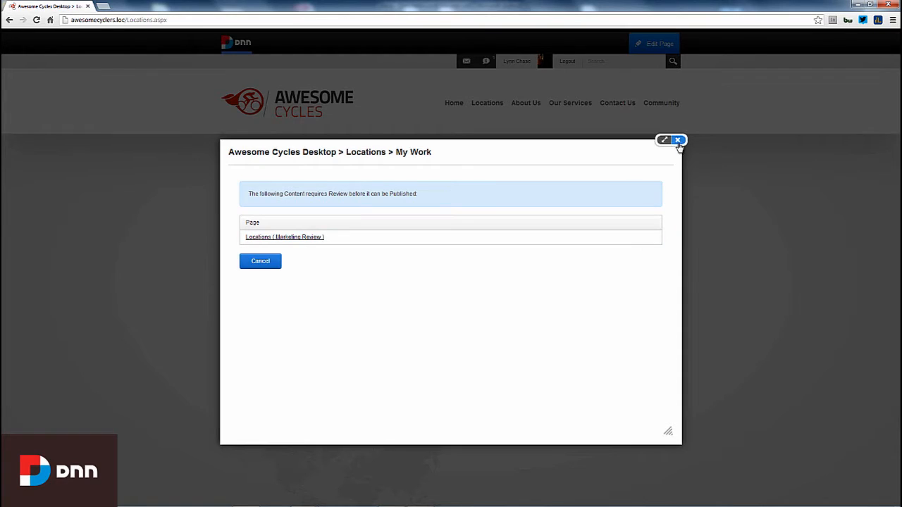
{"action": "left_click", "coordinate": [676, 140]}
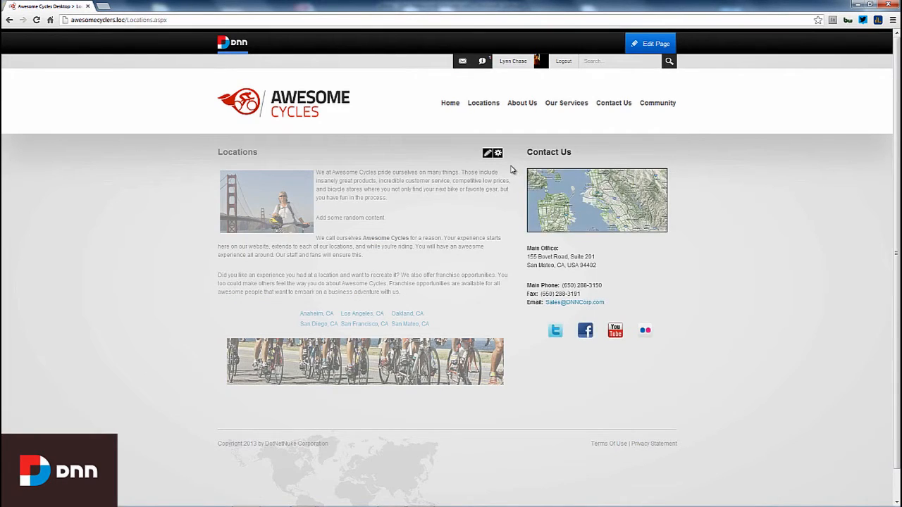
{"action": "left_click", "coordinate": [496, 153]}
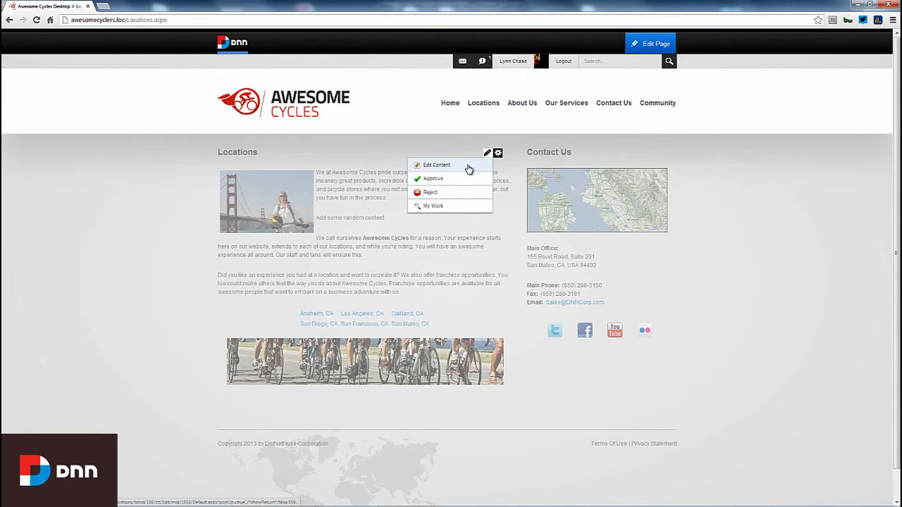
{"action": "left_click", "coordinate": [434, 165]}
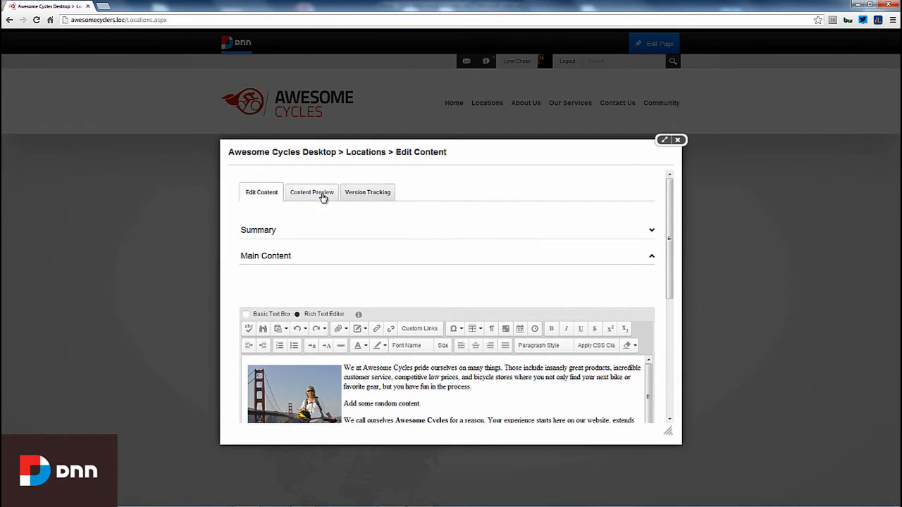
{"action": "left_click", "coordinate": [310, 192]}
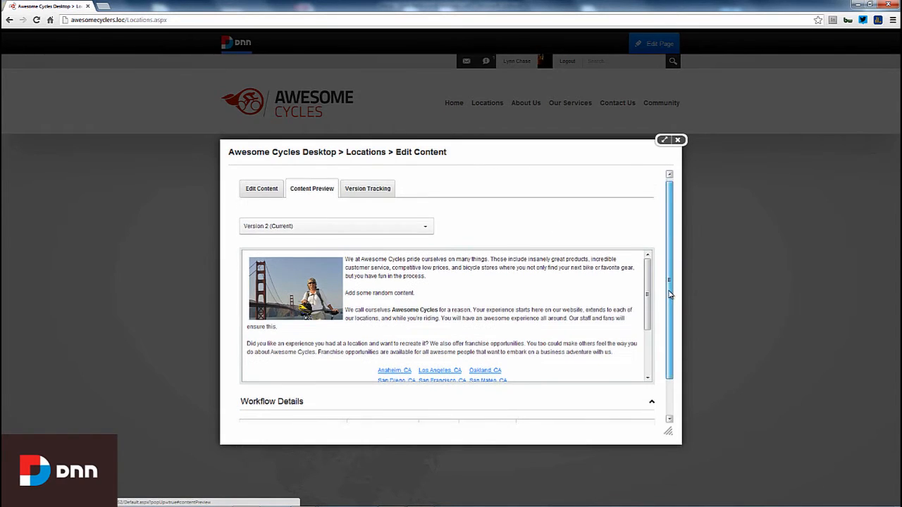
{"action": "scroll", "scroll_direction": "down", "scroll_amount": 3}
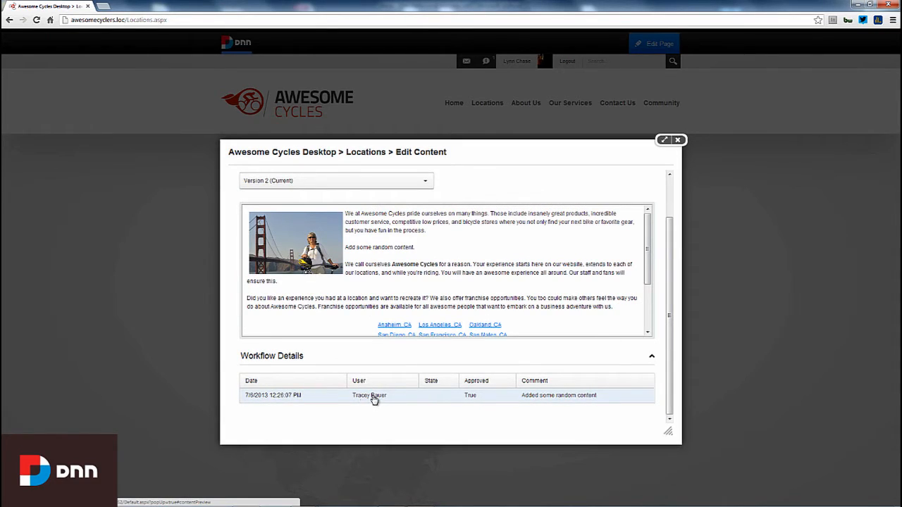
{"action": "mouse_move", "coordinate": [556, 399]}
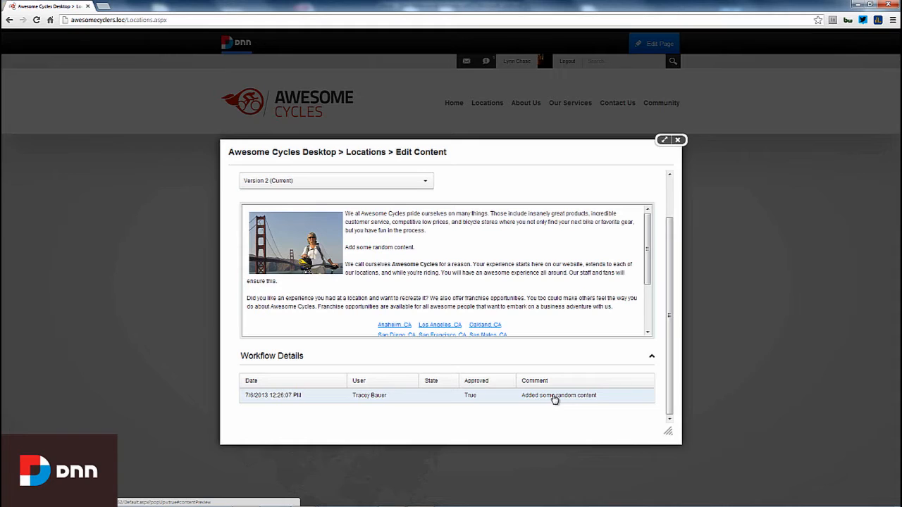
{"action": "scroll", "scroll_direction": "down", "scroll_amount": 3}
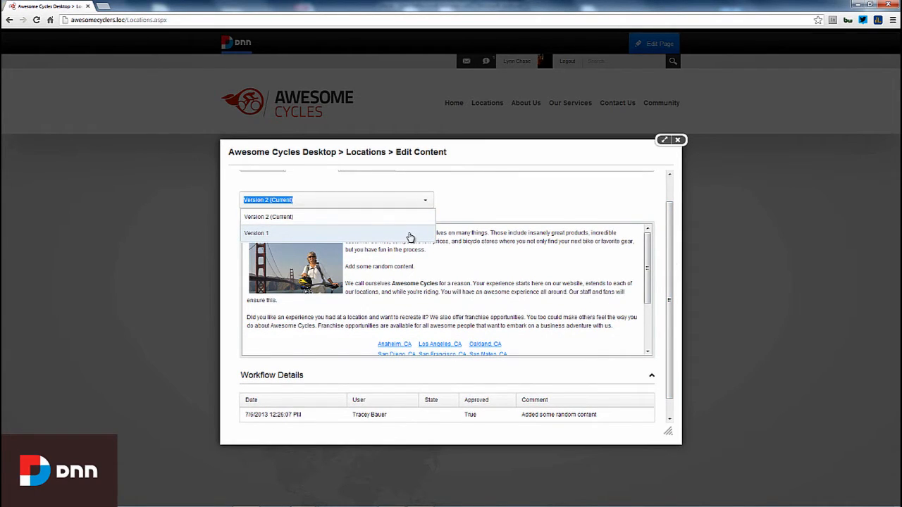
{"action": "left_click", "coordinate": [257, 234]}
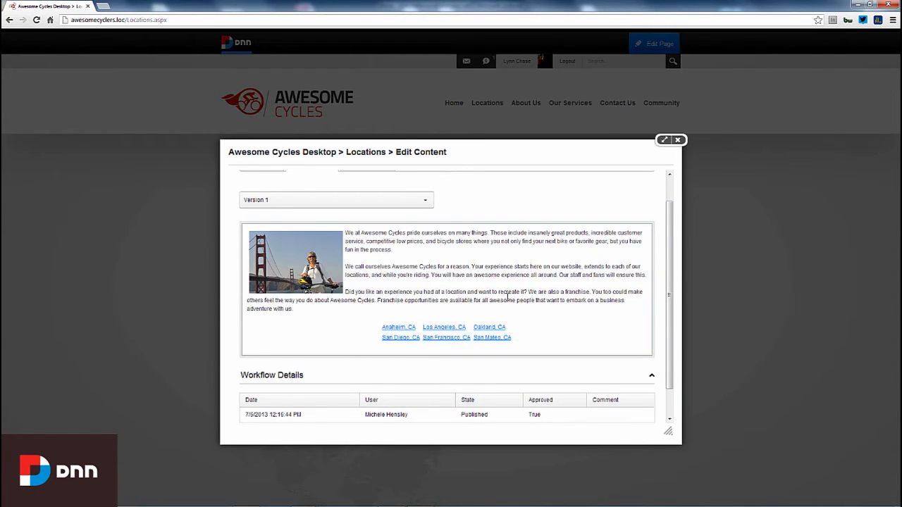
{"action": "left_click", "coordinate": [335, 200]}
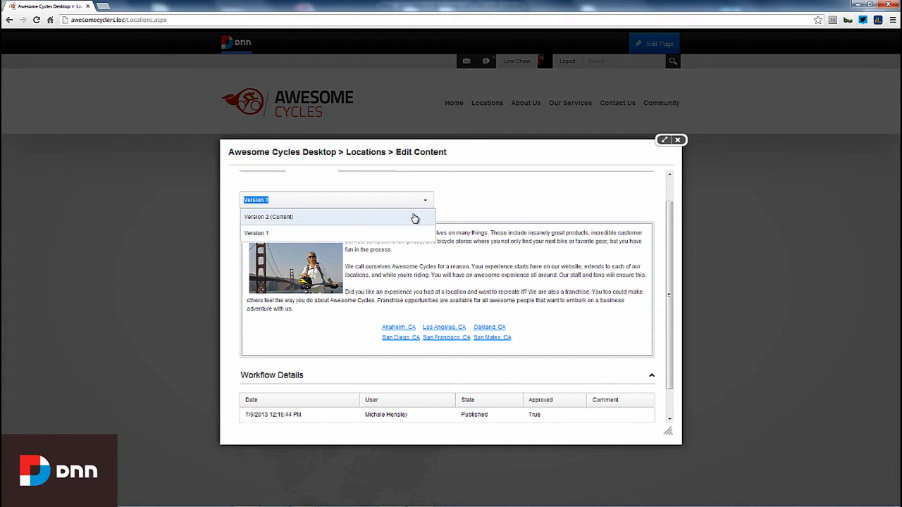
{"action": "left_click", "coordinate": [282, 217]}
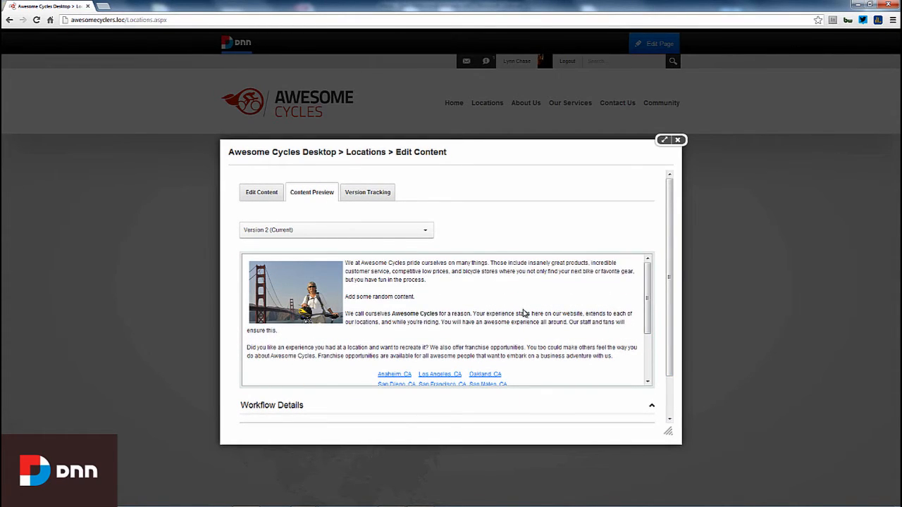
{"action": "mouse_move", "coordinate": [522, 312]}
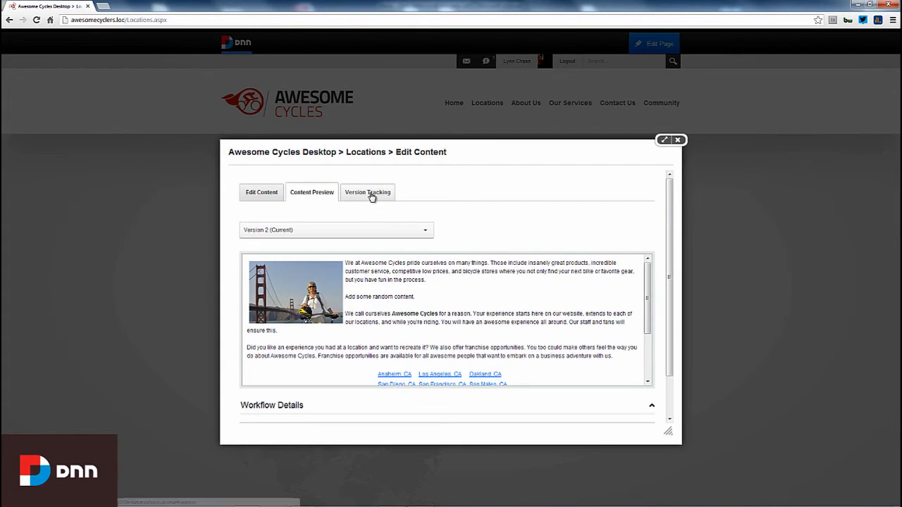
- In Version Tracking, tick Version 2 and Version 1 of the Locations content for comparison
{"action": "left_click", "coordinate": [366, 192]}
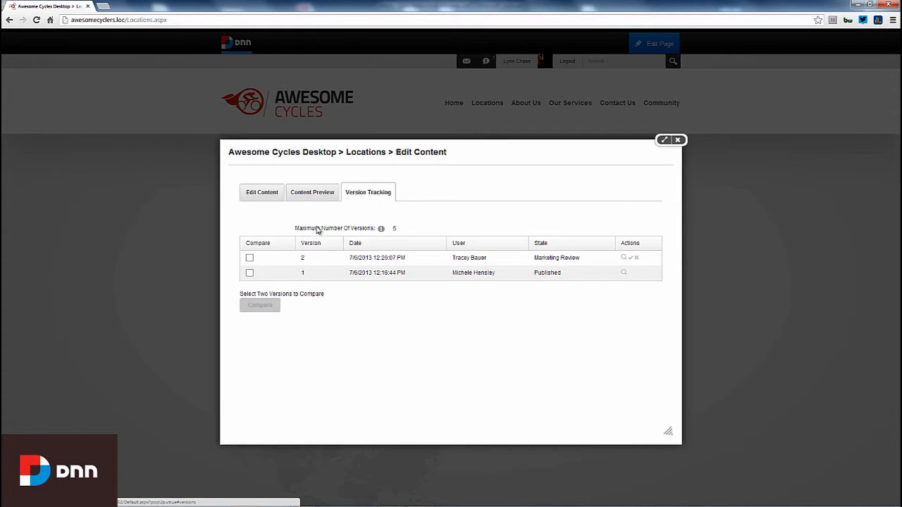
{"action": "mouse_move", "coordinate": [363, 228]}
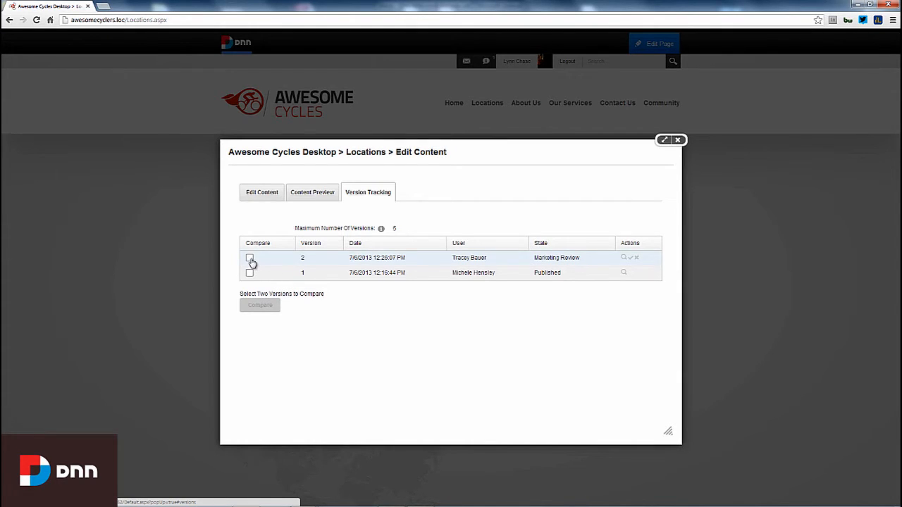
{"action": "left_click", "coordinate": [250, 256]}
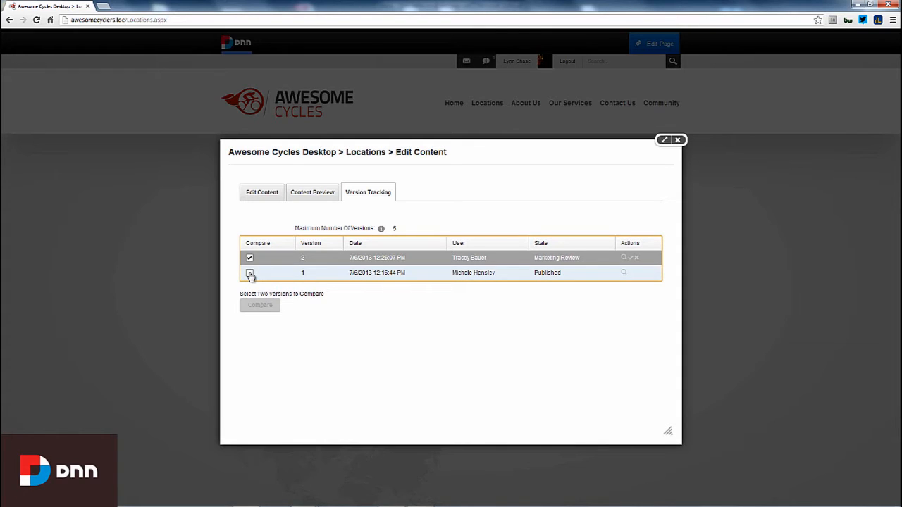
{"action": "left_click", "coordinate": [248, 274]}
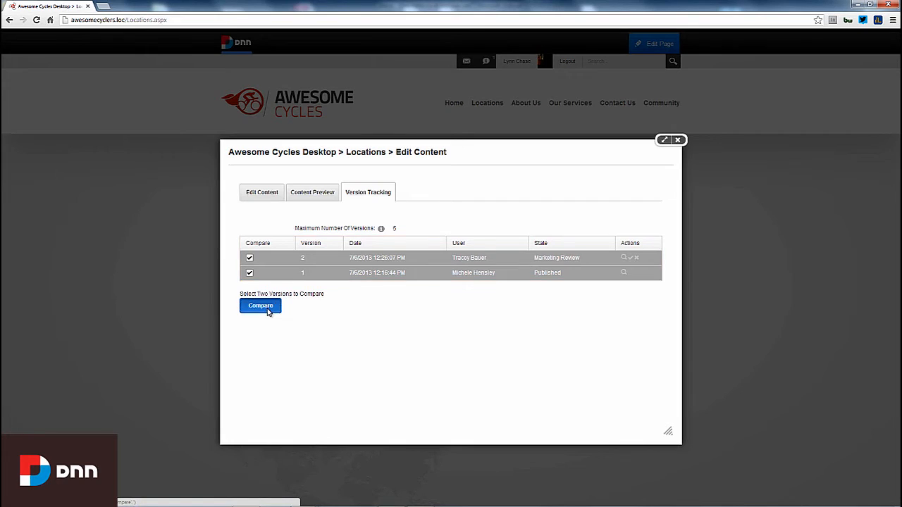
- Compare Version 1 and Version 2 side by side in Design view, reviewing the highlighted changes
{"action": "left_click", "coordinate": [260, 306]}
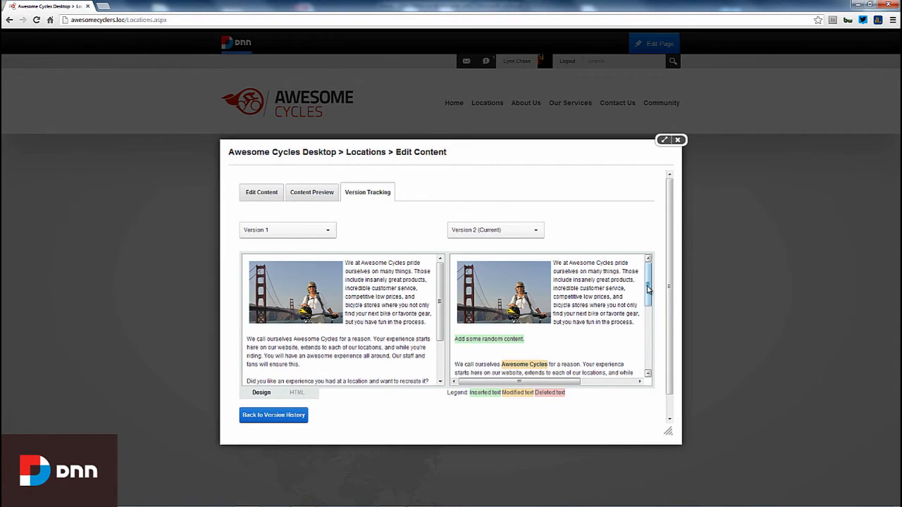
{"action": "scroll", "scroll_direction": "down", "scroll_amount": 3}
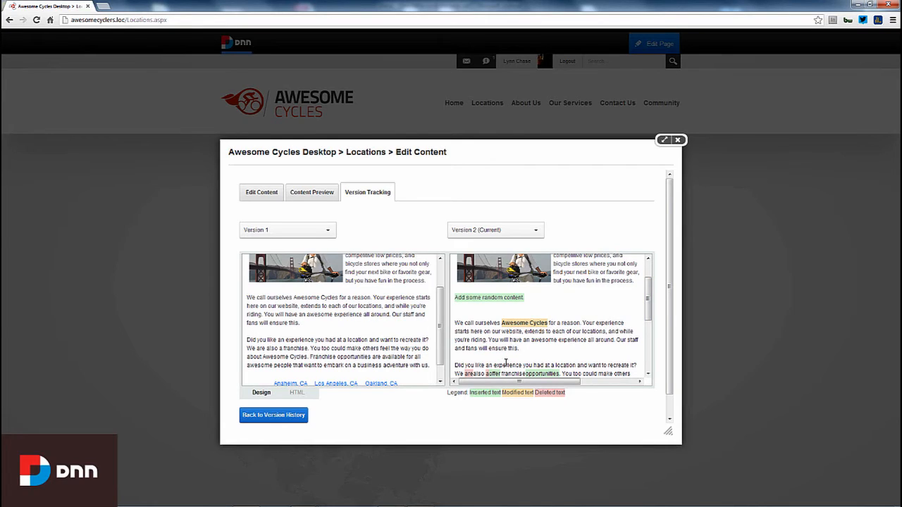
{"action": "mouse_move", "coordinate": [479, 397]}
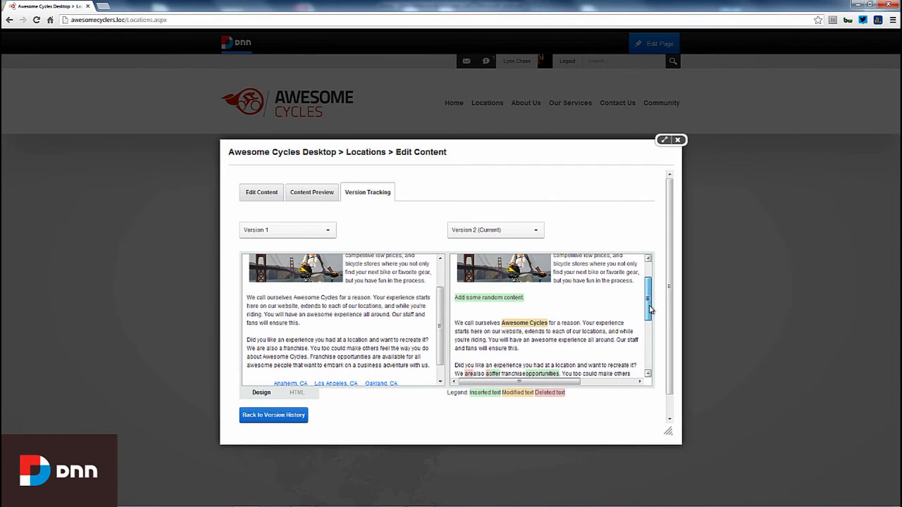
{"action": "scroll", "scroll_direction": "down", "scroll_amount": 3}
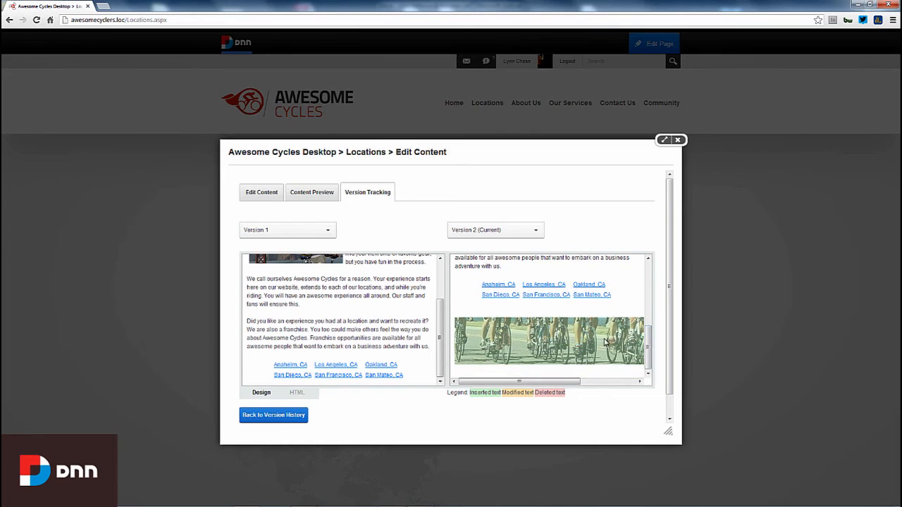
{"action": "mouse_move", "coordinate": [524, 349]}
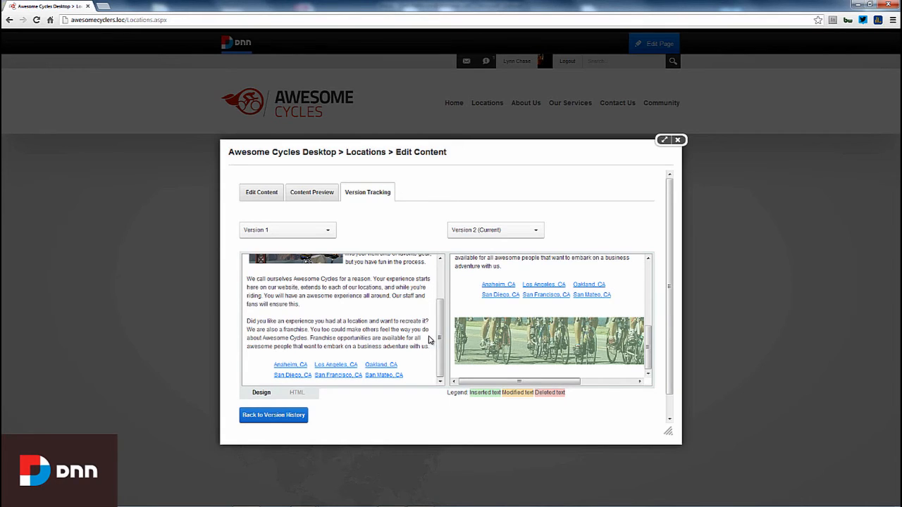
- Review the HTML markup differences, return to Design view, then go back to Edit Content
{"action": "left_click", "coordinate": [294, 391]}
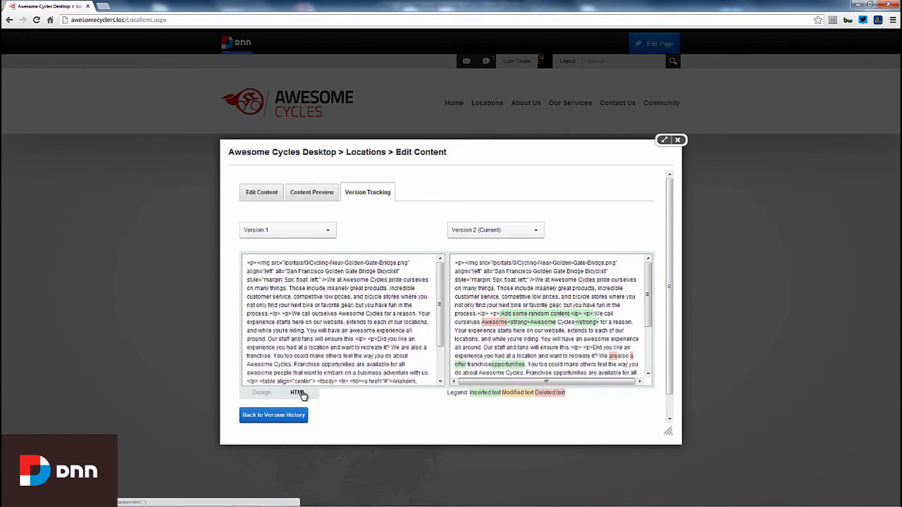
{"action": "scroll", "scroll_direction": "down", "scroll_amount": 3}
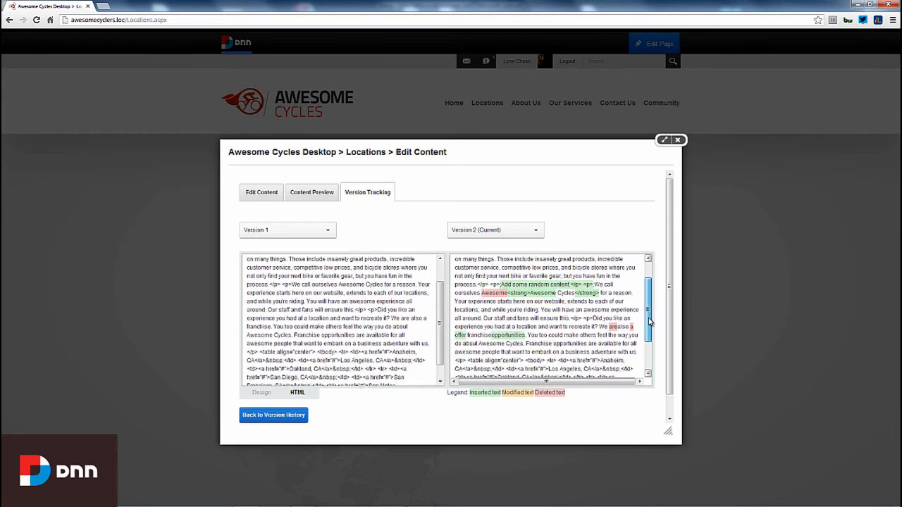
{"action": "scroll", "scroll_direction": "down", "scroll_amount": 3}
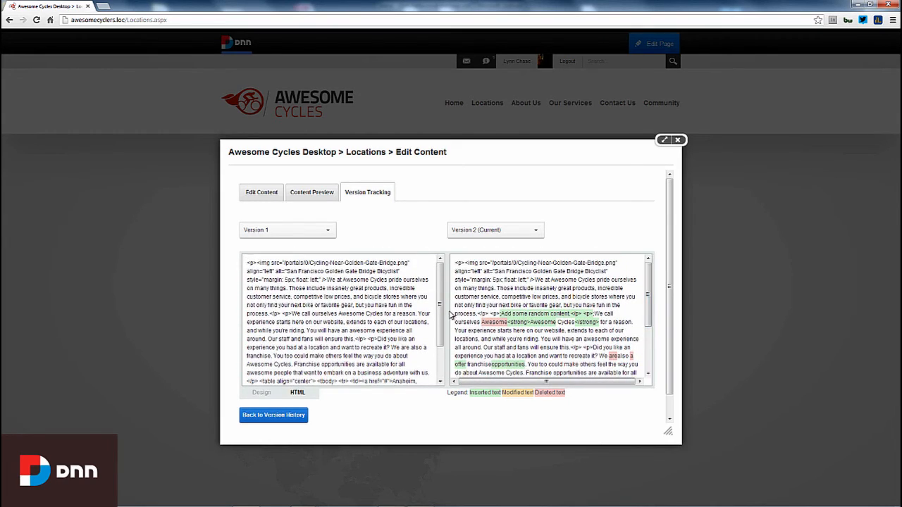
{"action": "left_click", "coordinate": [262, 392]}
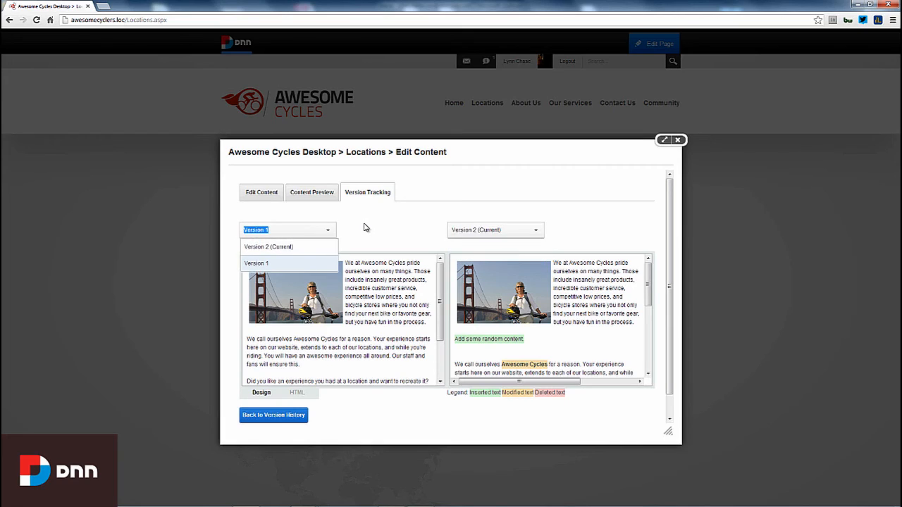
{"action": "left_click", "coordinate": [261, 191]}
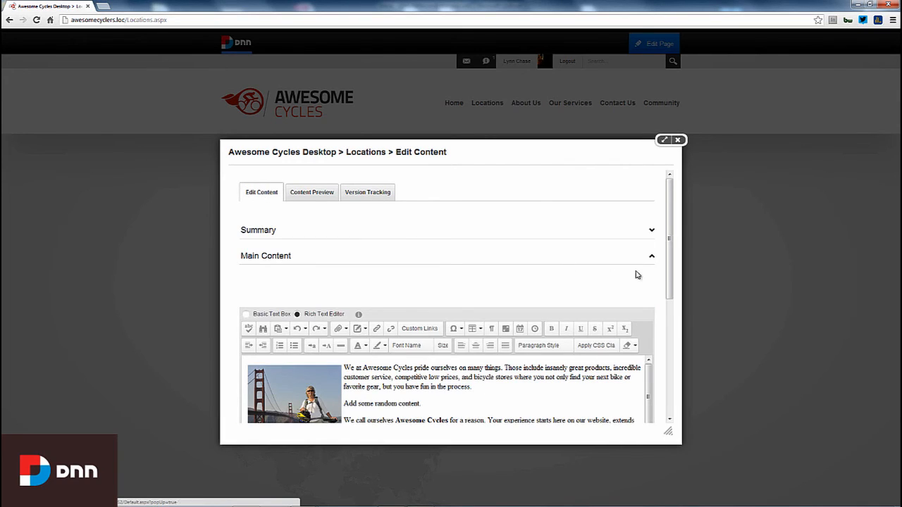
- Tick Approve Content? and save, bringing up the approval comment box
{"action": "scroll", "scroll_direction": "down", "scroll_amount": 3}
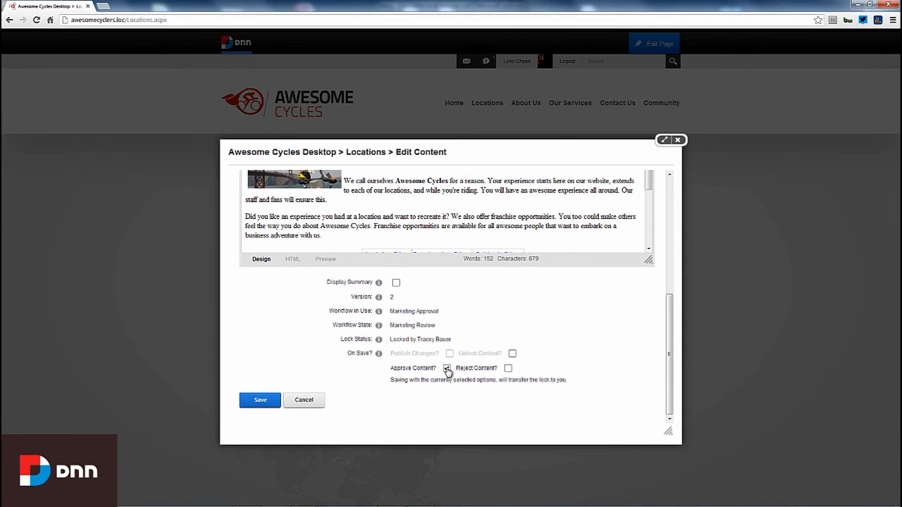
{"action": "left_click", "coordinate": [260, 400]}
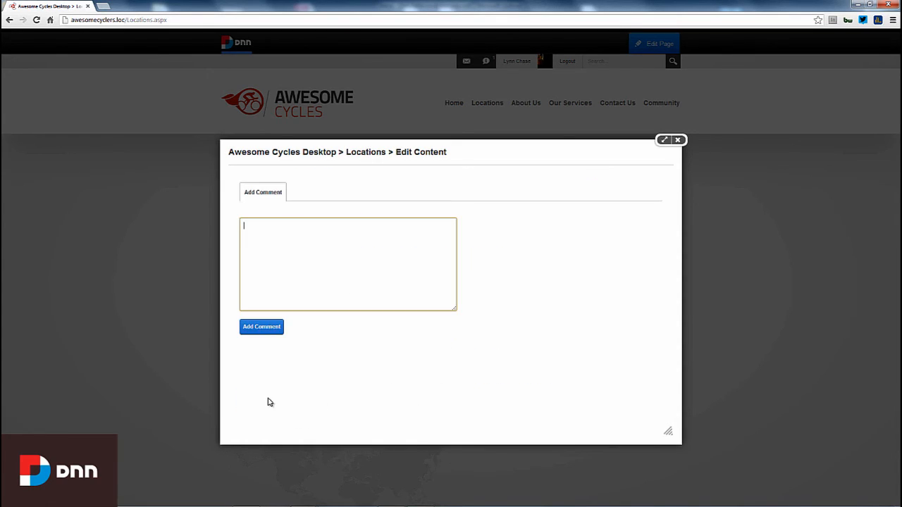
- Add the comment 'Gre…' to the approval so the Locations page goes live
{"action": "type", "text": "Great work Tracey!"}
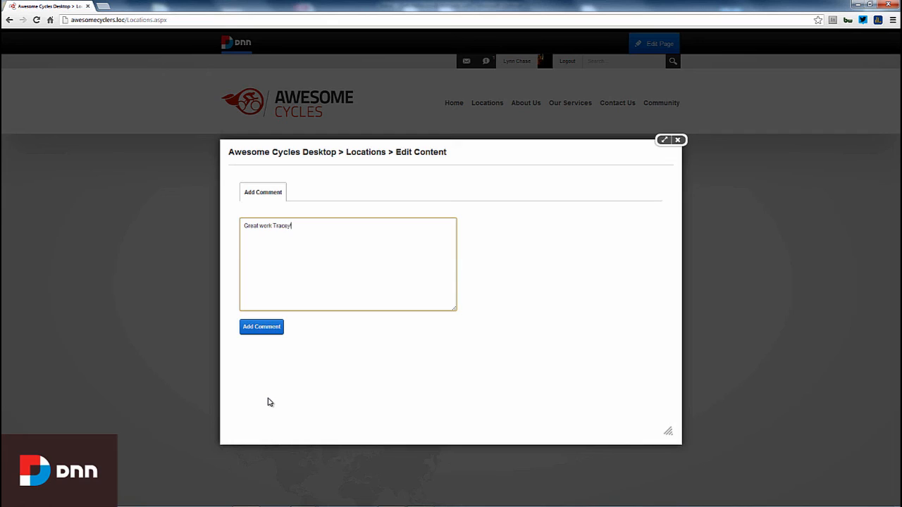
{"action": "left_click", "coordinate": [260, 327]}
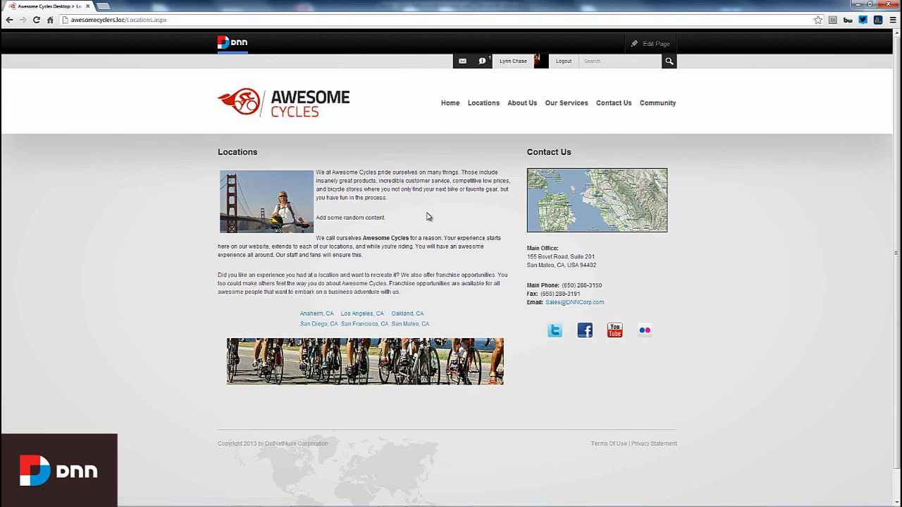
- Log out and view the published Locations page with the added sentence as a visitor
{"action": "left_click", "coordinate": [561, 62]}
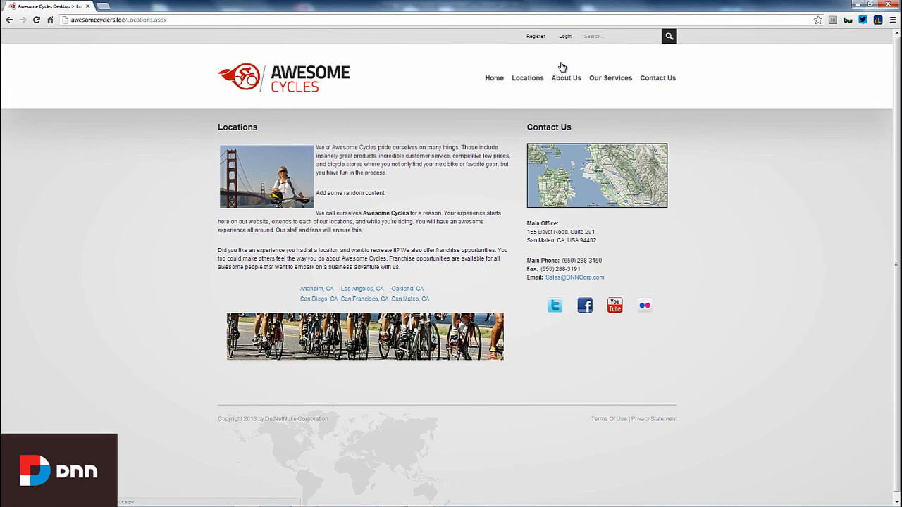
{"action": "mouse_move", "coordinate": [453, 189]}
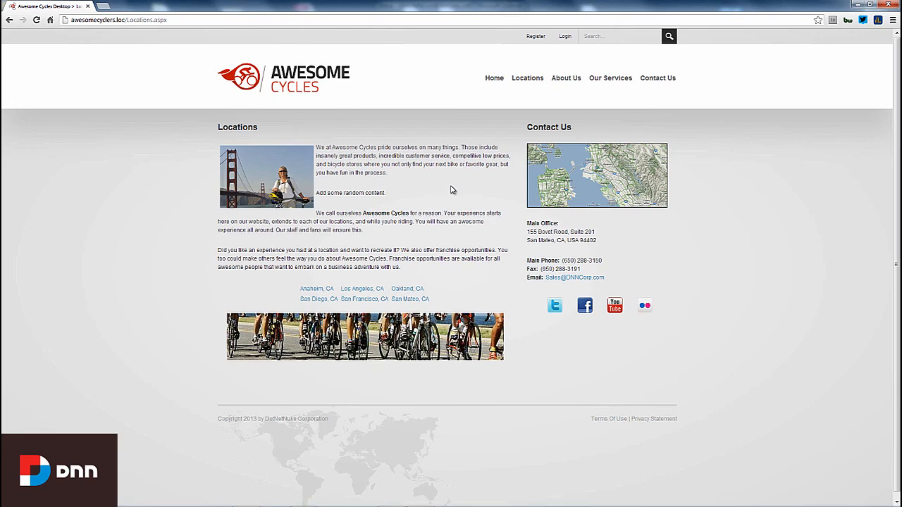